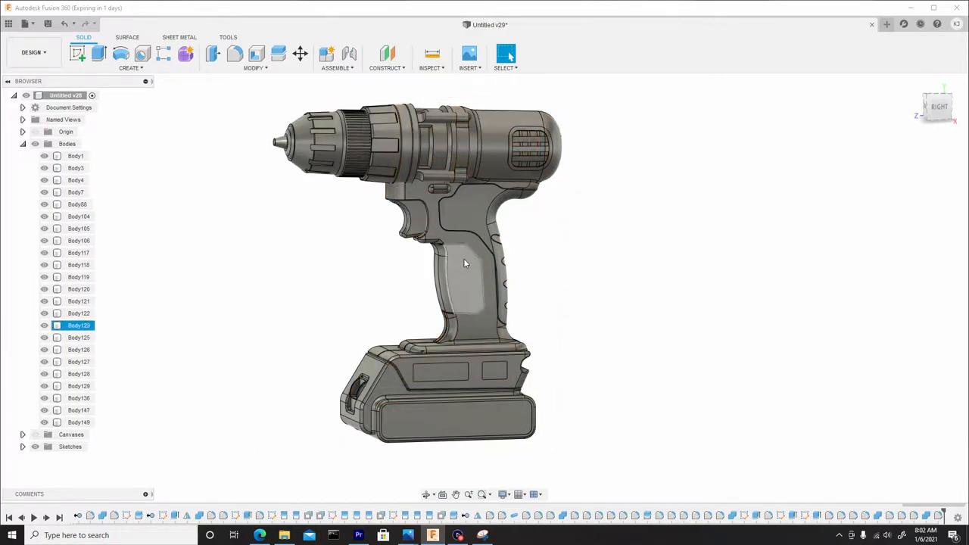
Clear the body selection and bring up the Appearance library (A)
{"action": "left_click", "coordinate": [593, 280]}
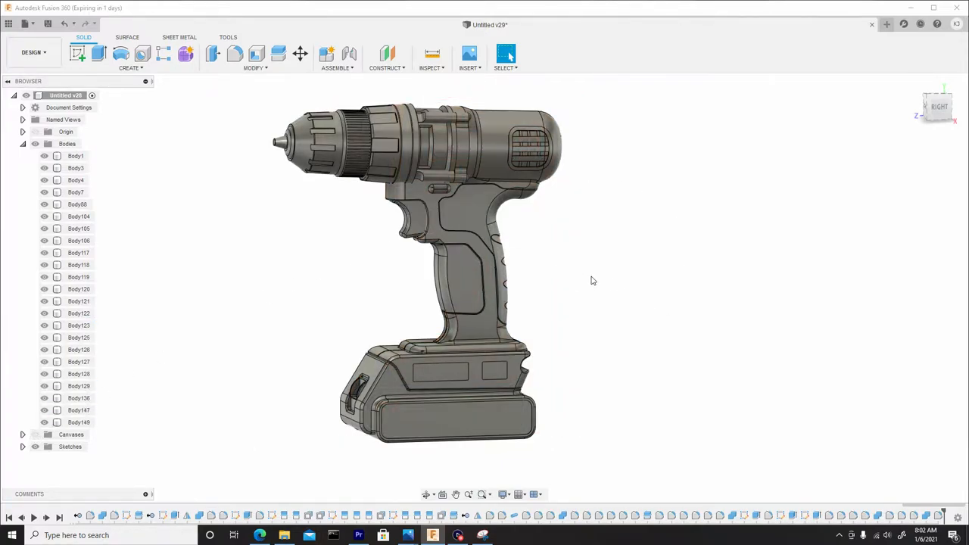
{"action": "key", "text": "a"}
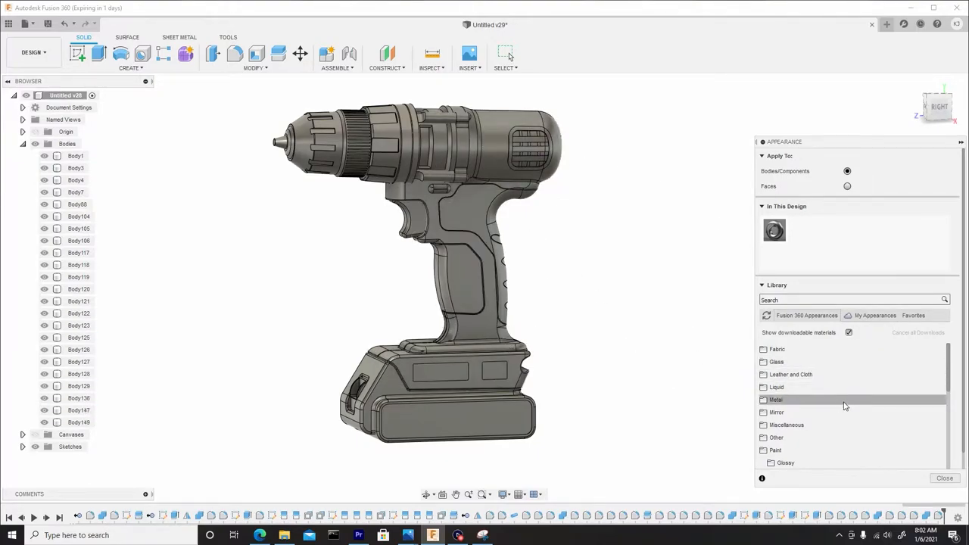
{"action": "mouse_move", "coordinate": [795, 405]}
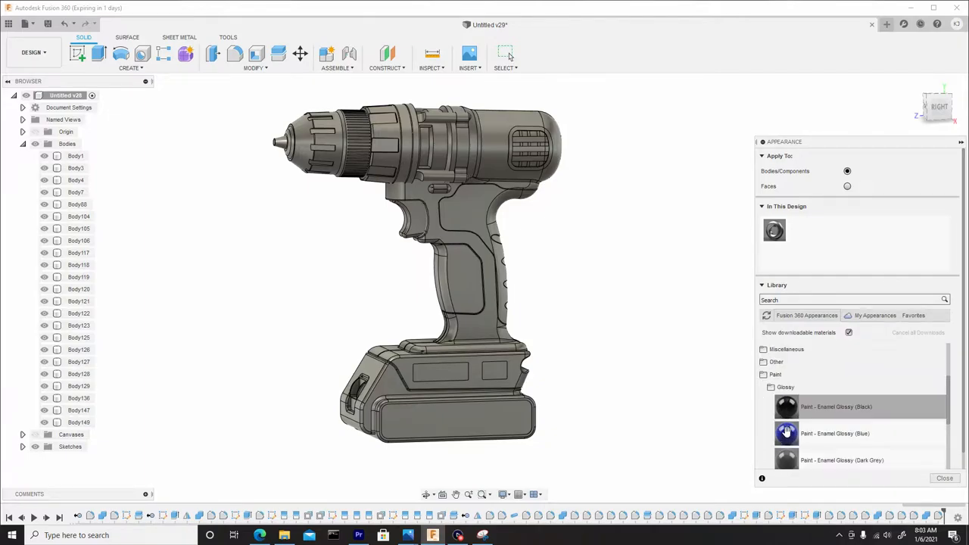
Apply Paint - Enamel Glossy green to the housing and red to the grip panel
{"action": "scroll", "scroll_direction": "down", "scroll_amount": 3}
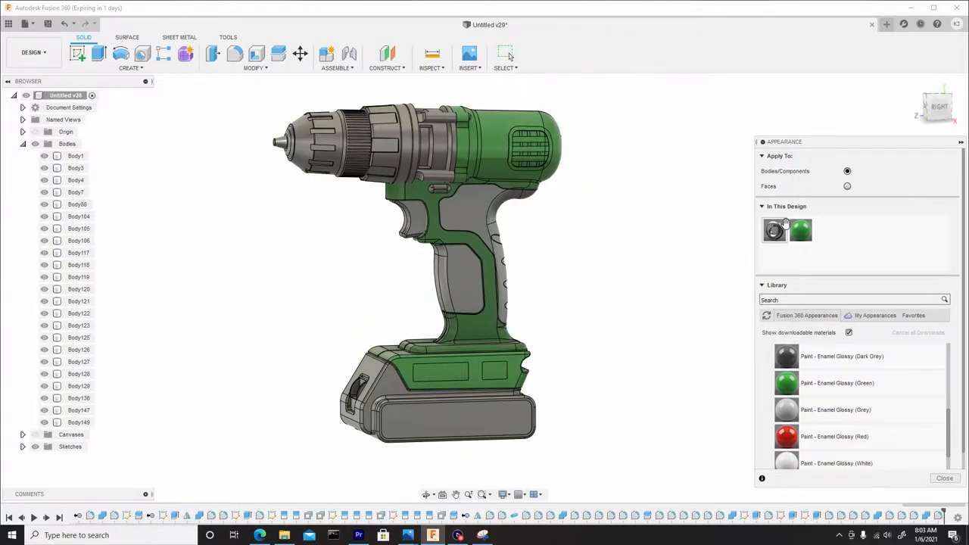
{"action": "mouse_move", "coordinate": [799, 230]}
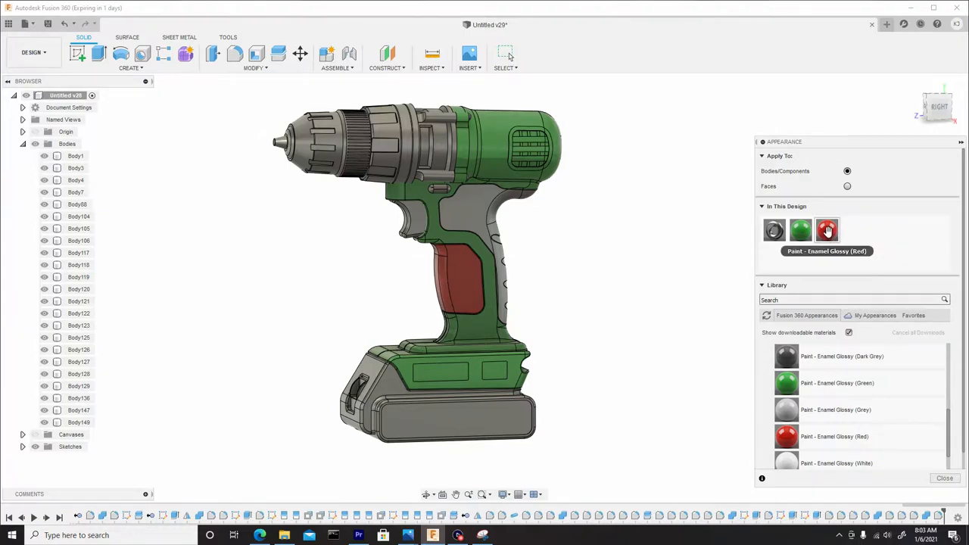
{"action": "right_click", "coordinate": [827, 230]}
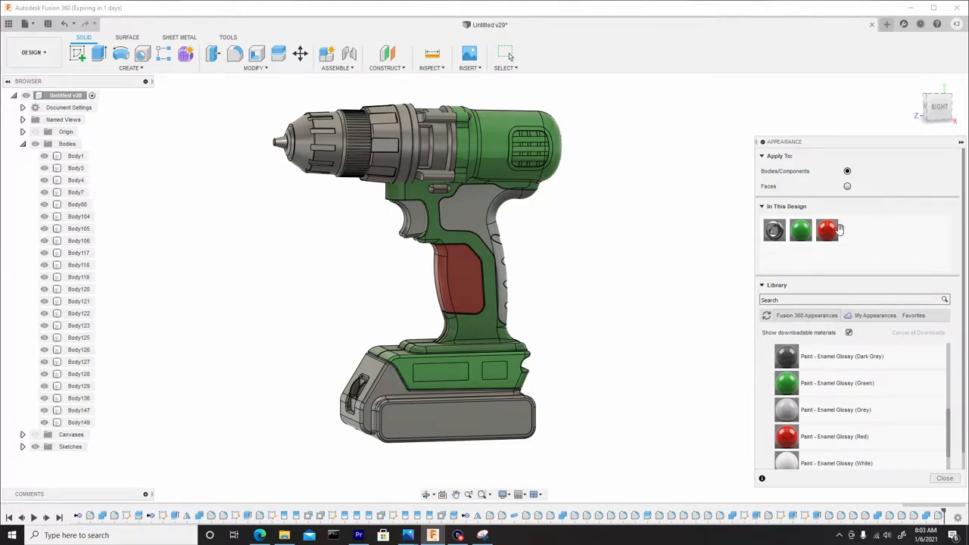
Edit the green housing paint and shift its hue toward yellow-green
{"action": "right_click", "coordinate": [826, 230]}
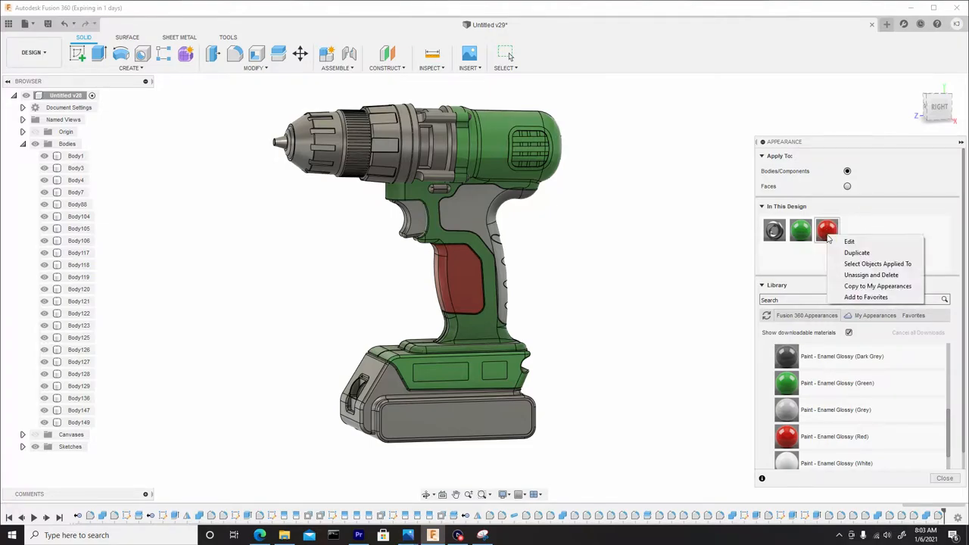
{"action": "mouse_move", "coordinate": [851, 243]}
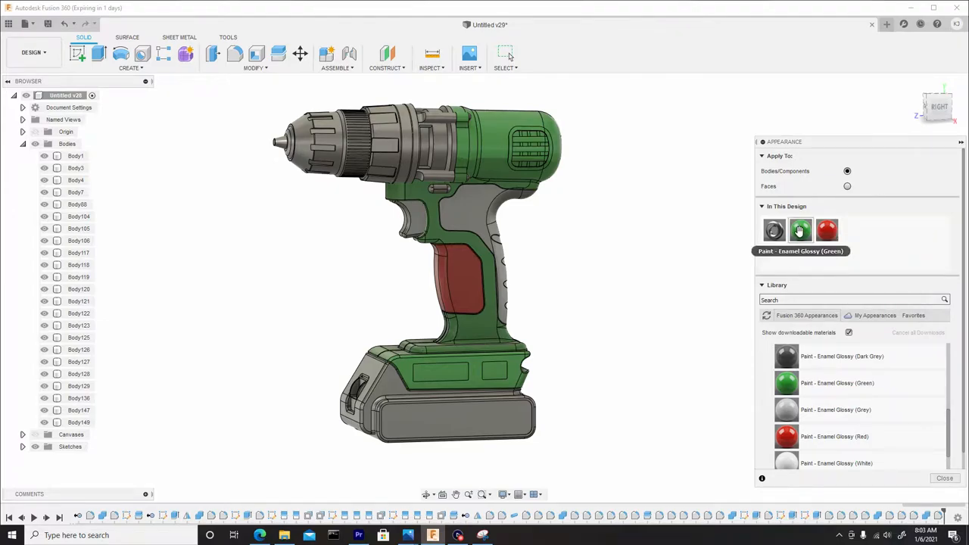
{"action": "double_click", "coordinate": [799, 230]}
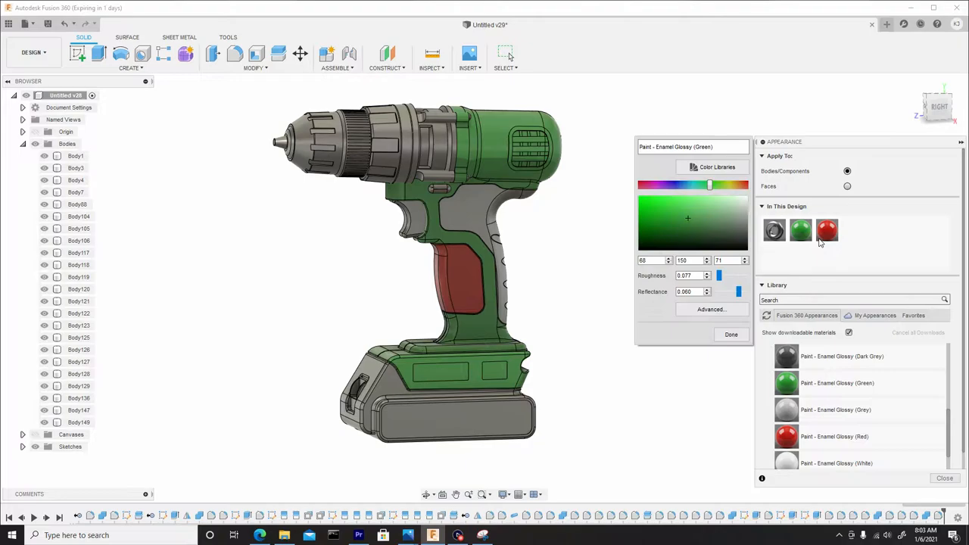
{"action": "left_click", "coordinate": [645, 212]}
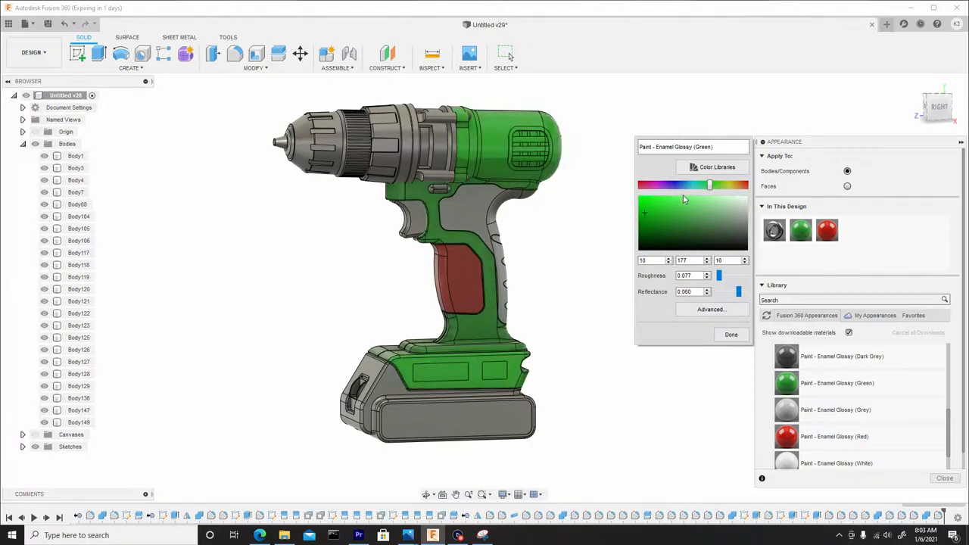
{"action": "left_click_drag", "start_coordinate": [708, 185], "coordinate": [702, 185]}
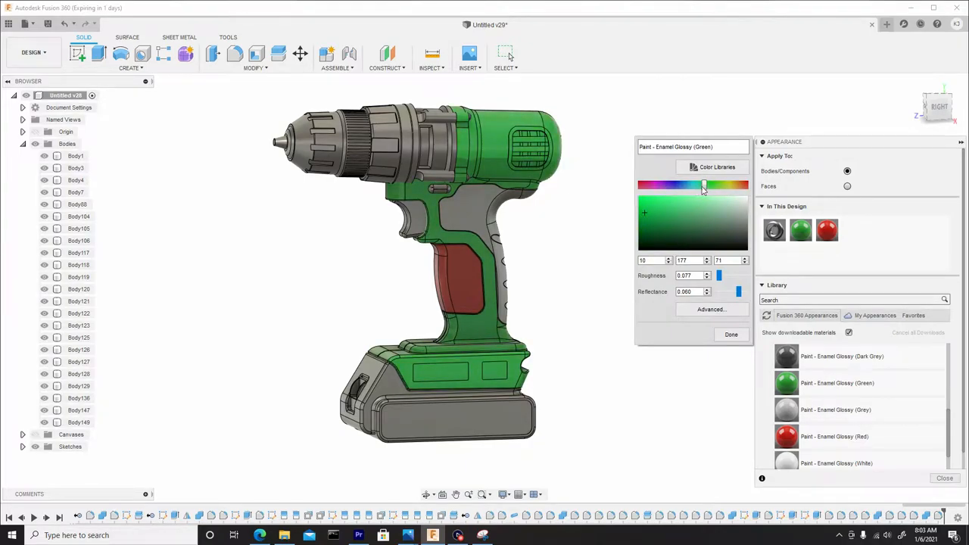
{"action": "left_click_drag", "start_coordinate": [702, 186], "coordinate": [721, 186]}
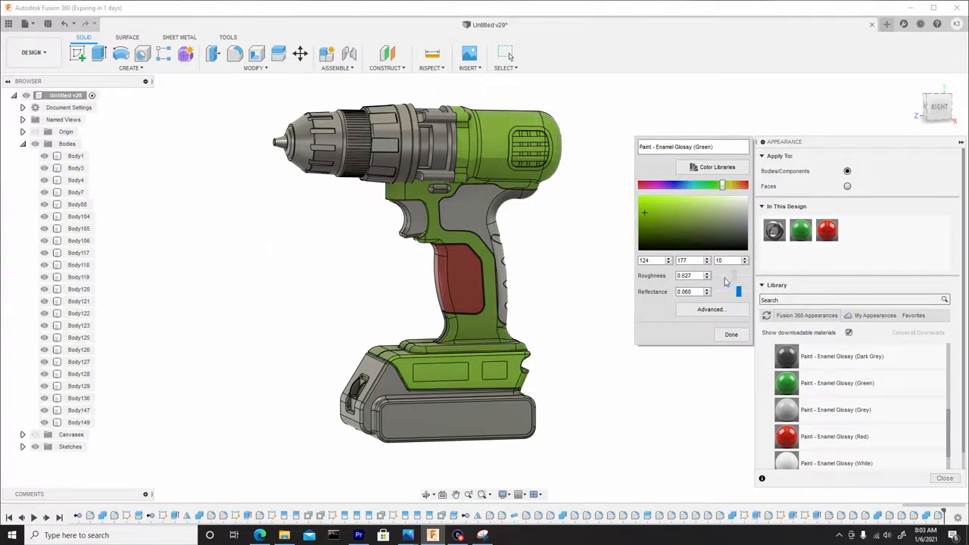
Lower the paint's roughness and reflectance and confirm with Done
{"action": "left_click_drag", "start_coordinate": [739, 276], "coordinate": [727, 276]}
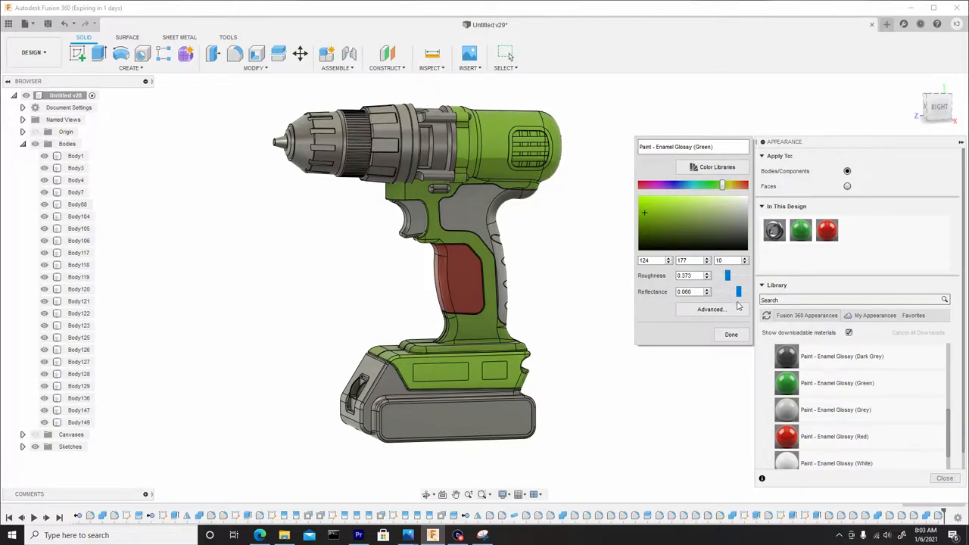
{"action": "left_click_drag", "start_coordinate": [739, 291], "coordinate": [726, 291]}
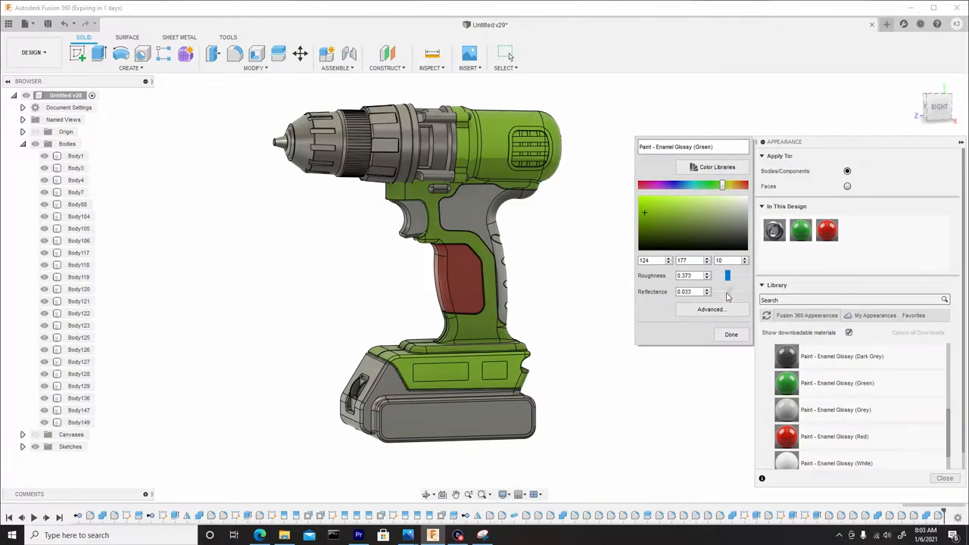
{"action": "left_click_drag", "start_coordinate": [727, 291], "coordinate": [720, 291]}
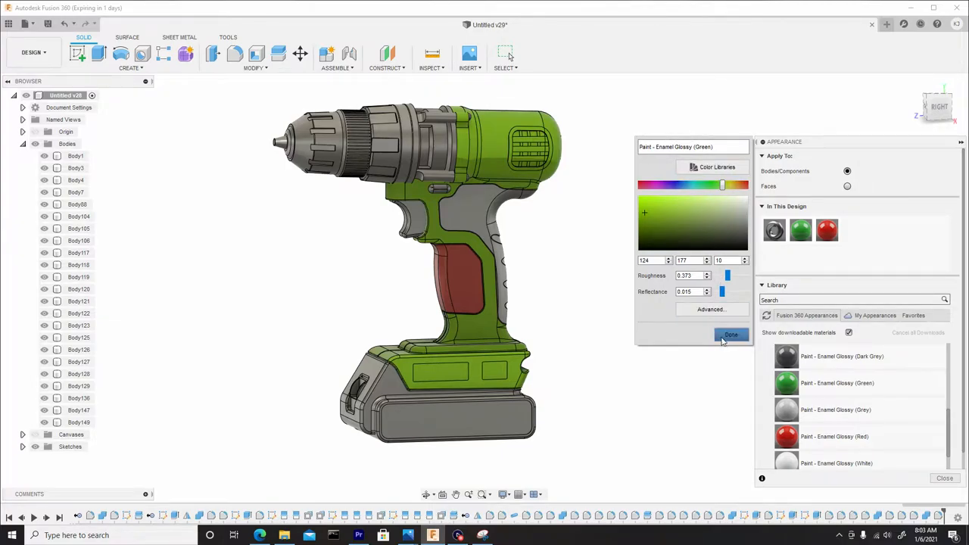
{"action": "left_click", "coordinate": [730, 334]}
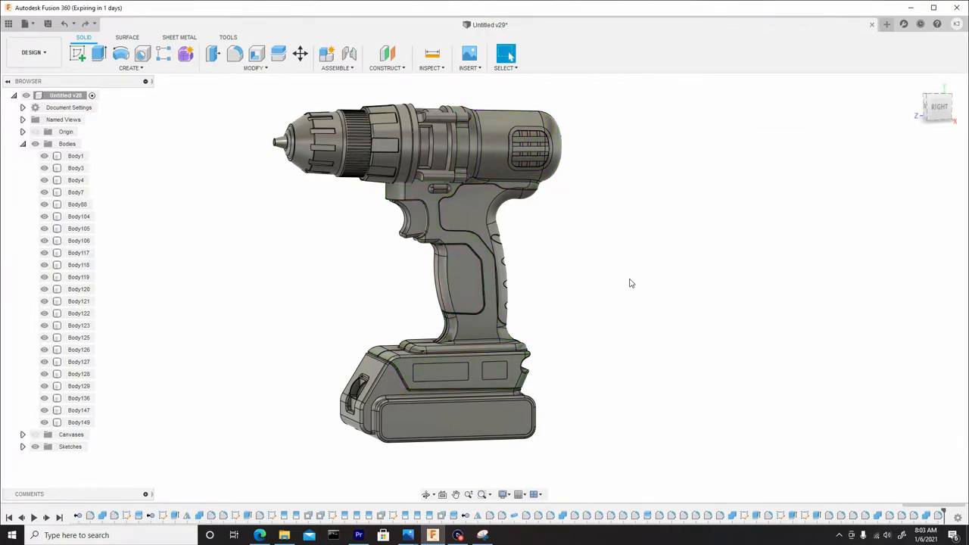
Apply Leather - Glossy from Leather and Cloth to the housing and grip bodies
{"action": "left_click", "coordinate": [506, 53]}
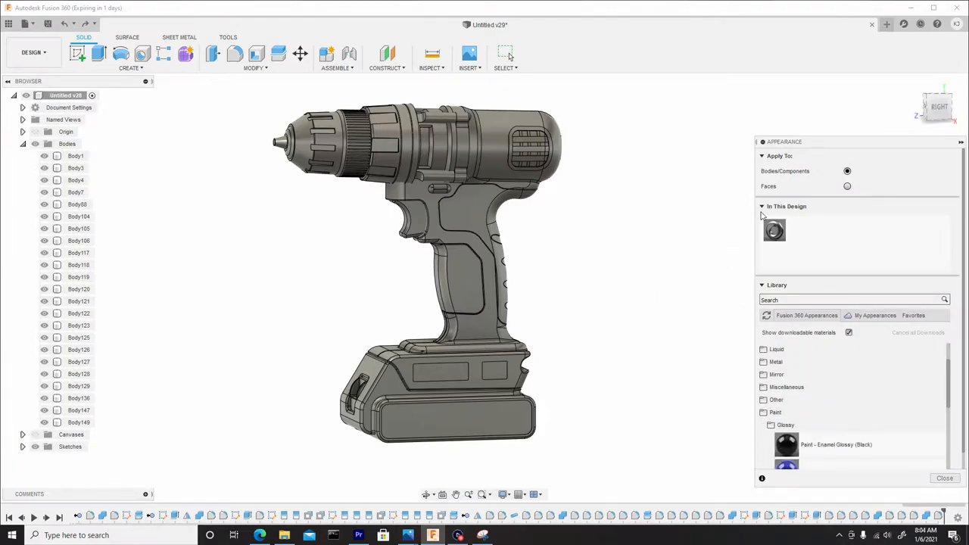
{"action": "mouse_move", "coordinate": [755, 371]}
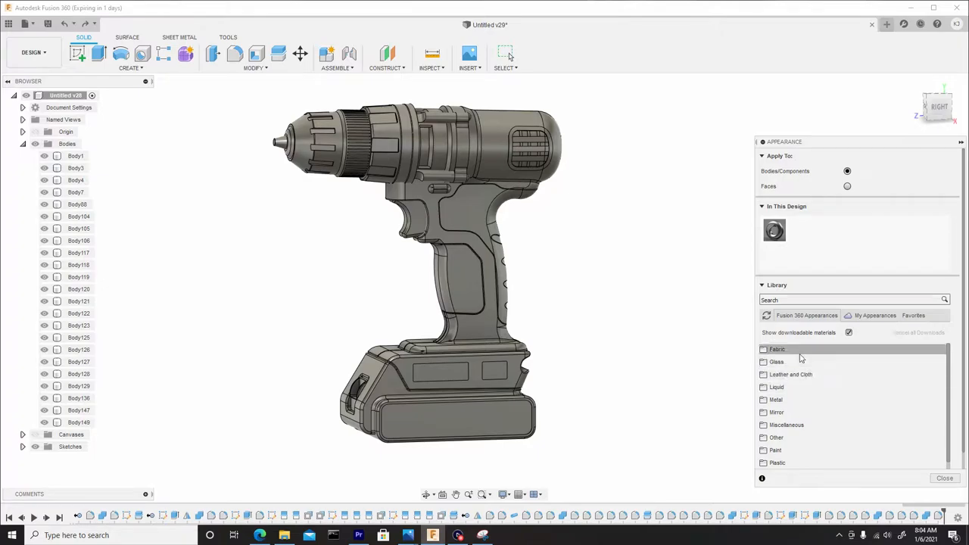
{"action": "mouse_move", "coordinate": [791, 374]}
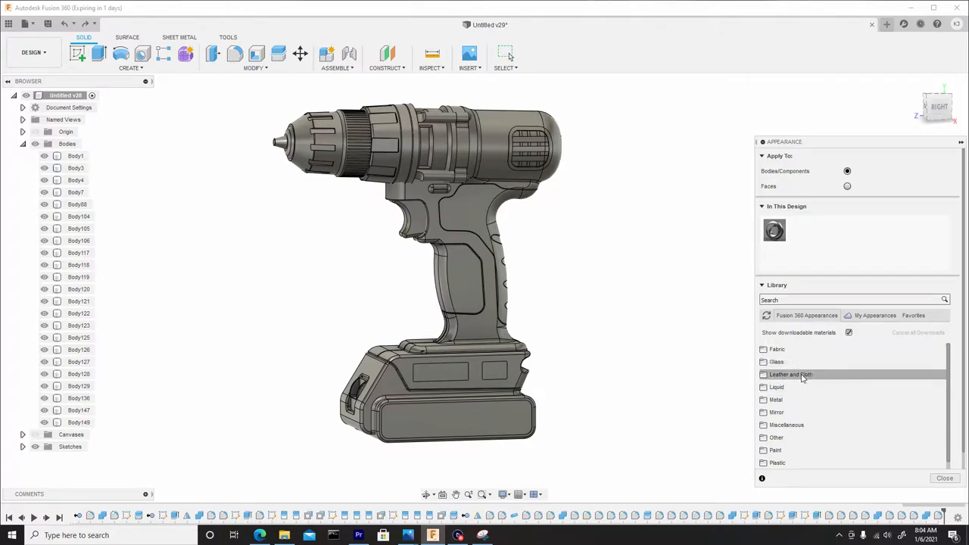
{"action": "left_click", "coordinate": [763, 374]}
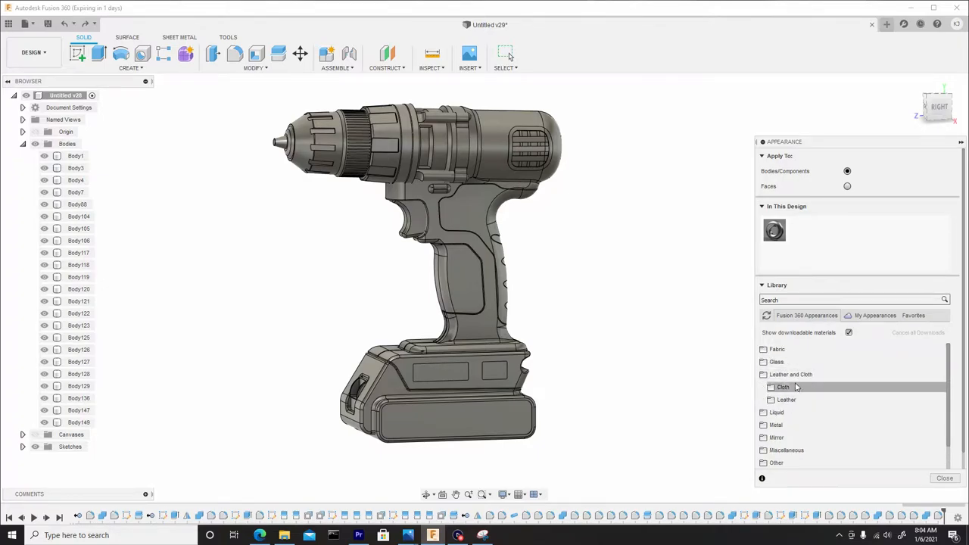
{"action": "left_click", "coordinate": [786, 400]}
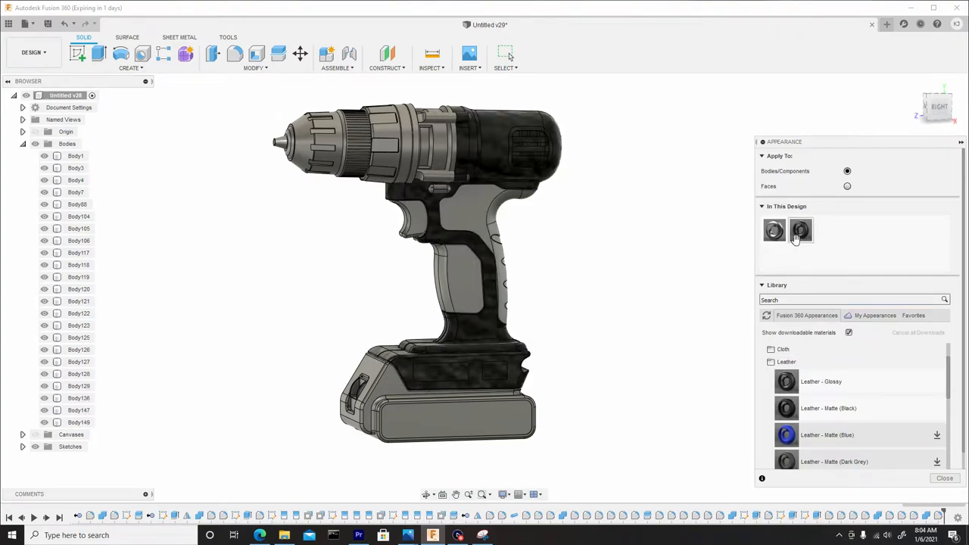
Edit Leather - Glossy in In This Design, lightening its colour to grey
{"action": "right_click", "coordinate": [799, 230]}
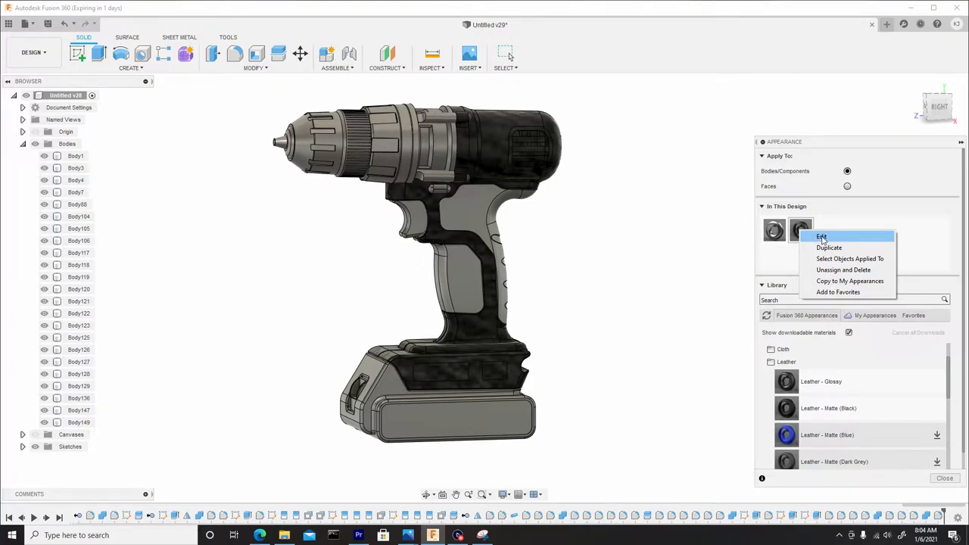
{"action": "left_click", "coordinate": [820, 236]}
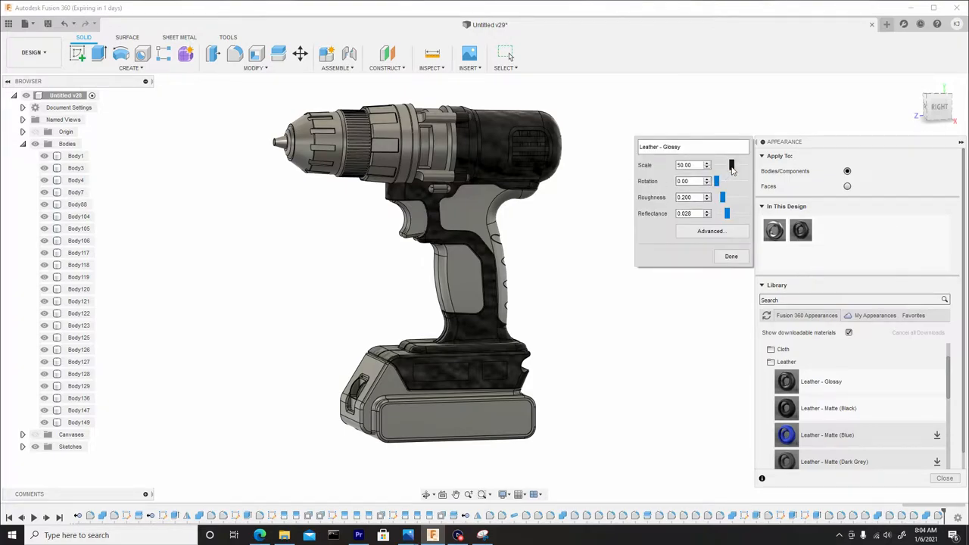
{"action": "left_click_drag", "start_coordinate": [731, 165], "coordinate": [740, 169]}
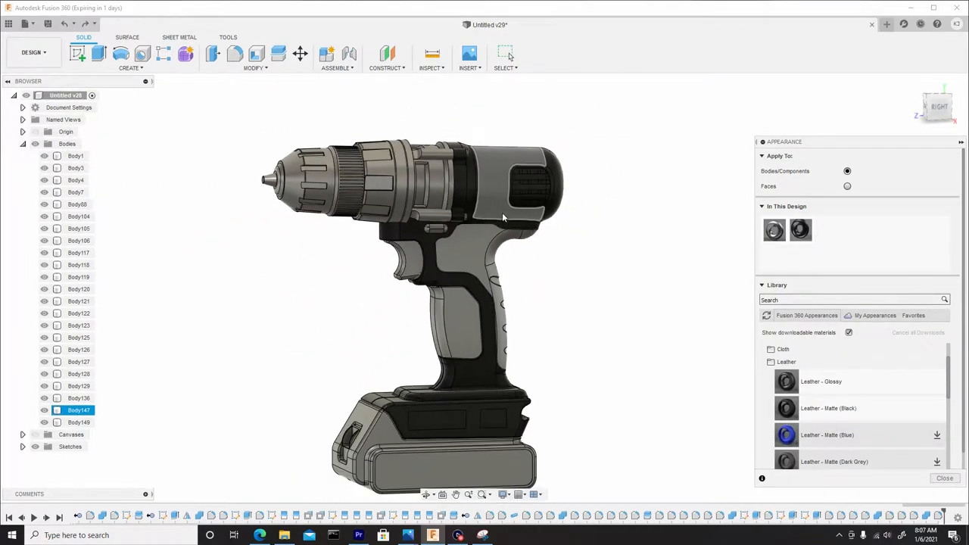
Edit Leather - Glossy and enter its Advanced Material Editor settings
{"action": "right_click", "coordinate": [799, 230]}
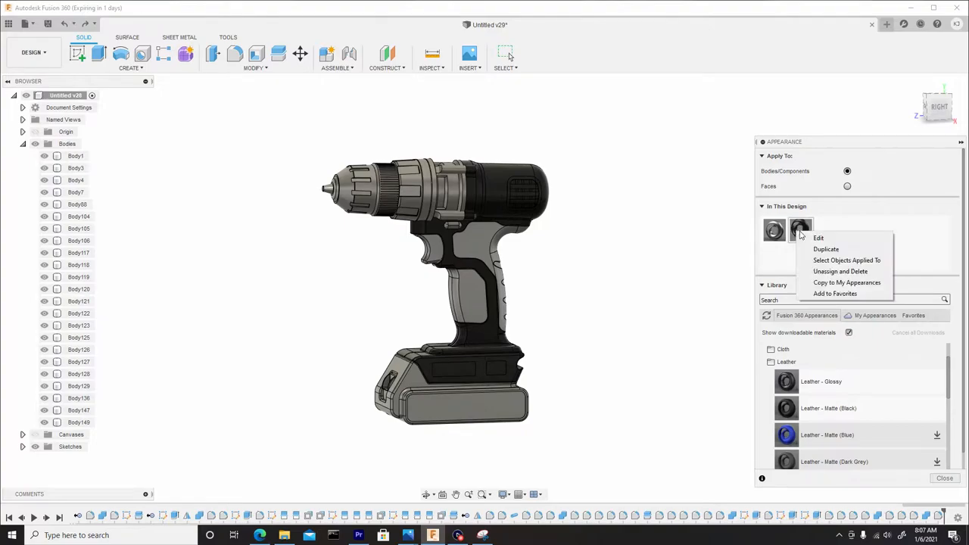
{"action": "mouse_move", "coordinate": [805, 235]}
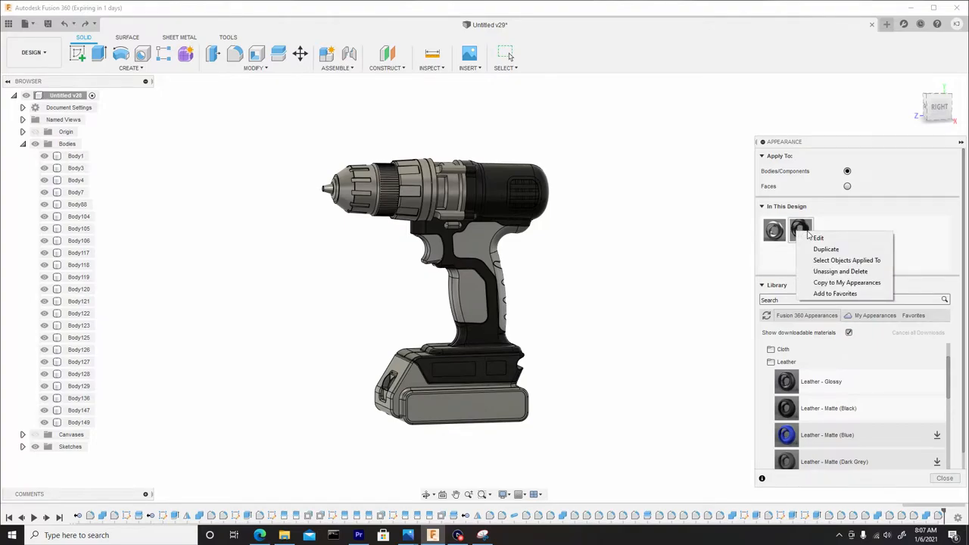
{"action": "left_click", "coordinate": [818, 238]}
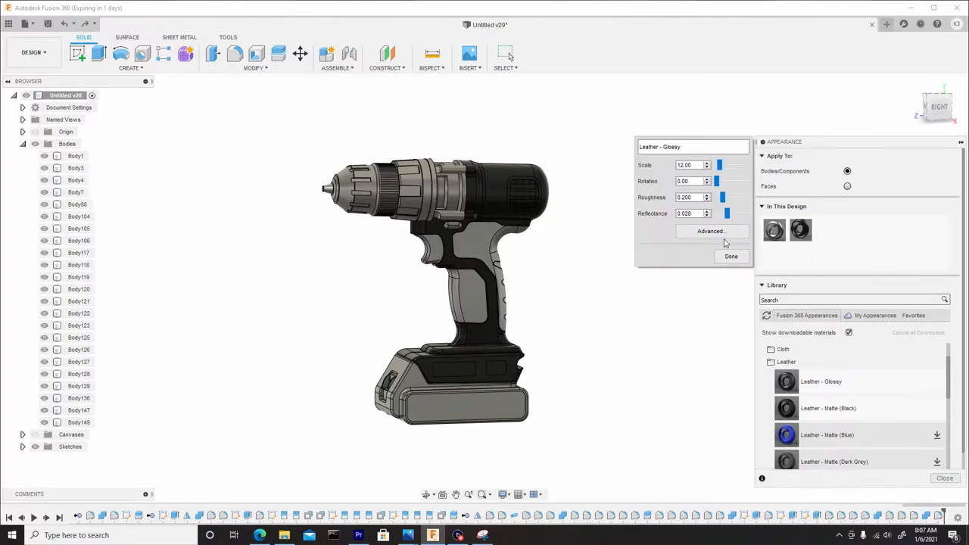
{"action": "left_click", "coordinate": [710, 230]}
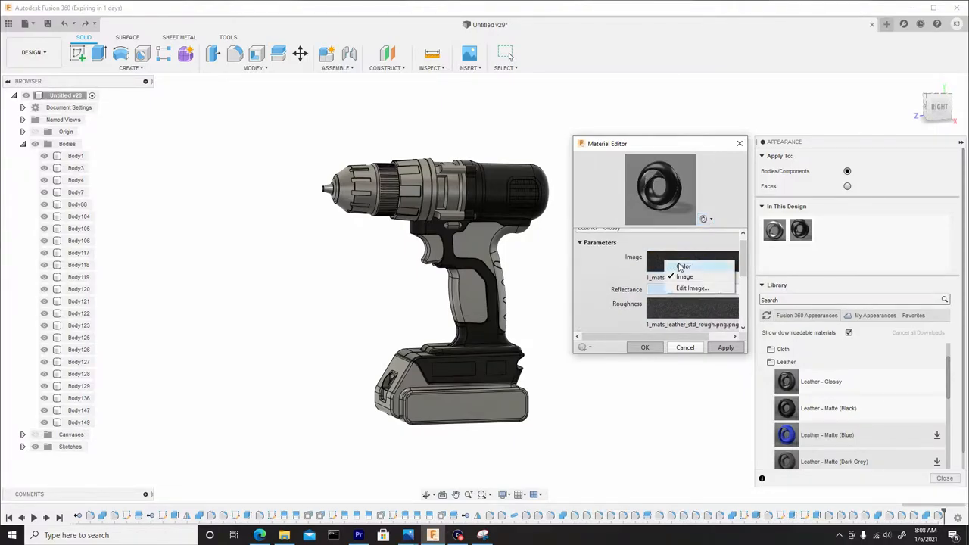
Replace the leather image with a solid orange colour and confirm it
{"action": "left_click", "coordinate": [684, 266]}
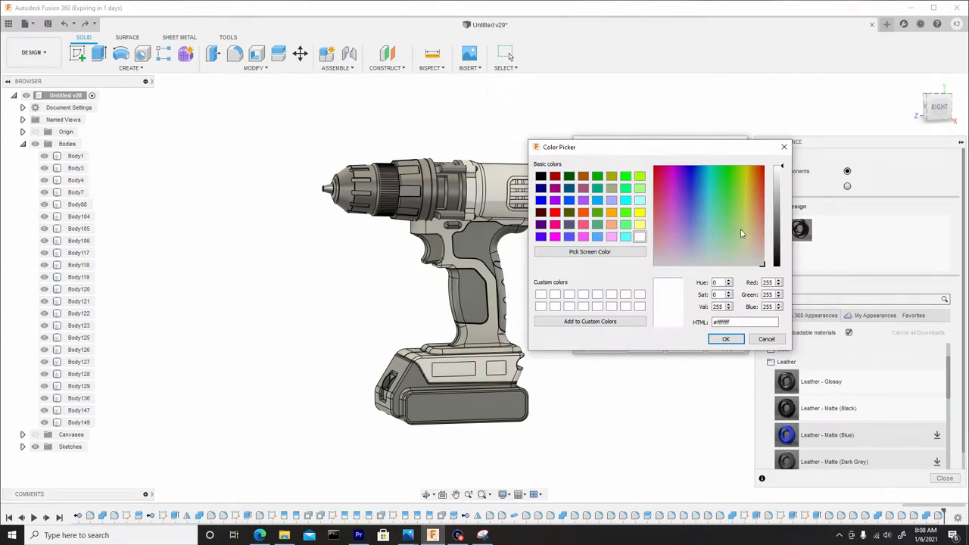
{"action": "left_click", "coordinate": [755, 181]}
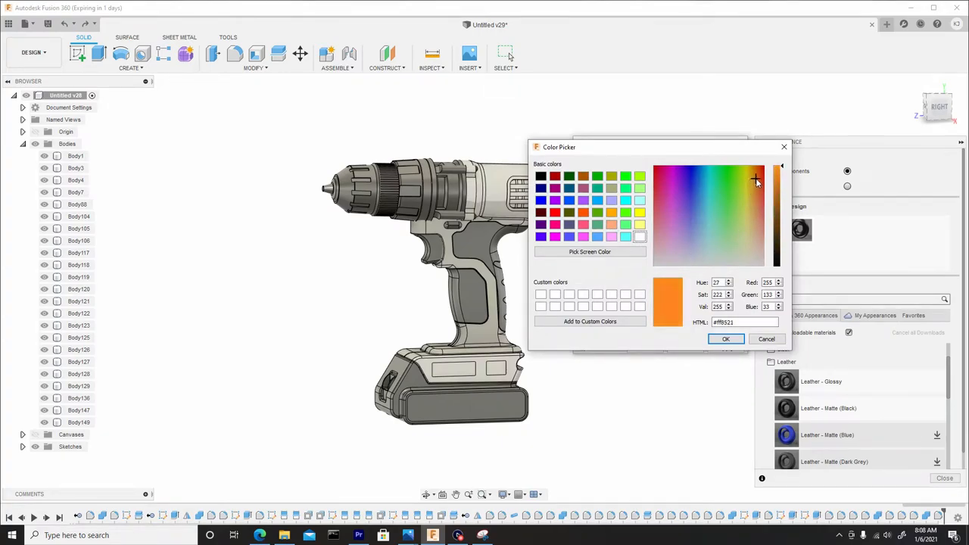
{"action": "left_click", "coordinate": [757, 180]}
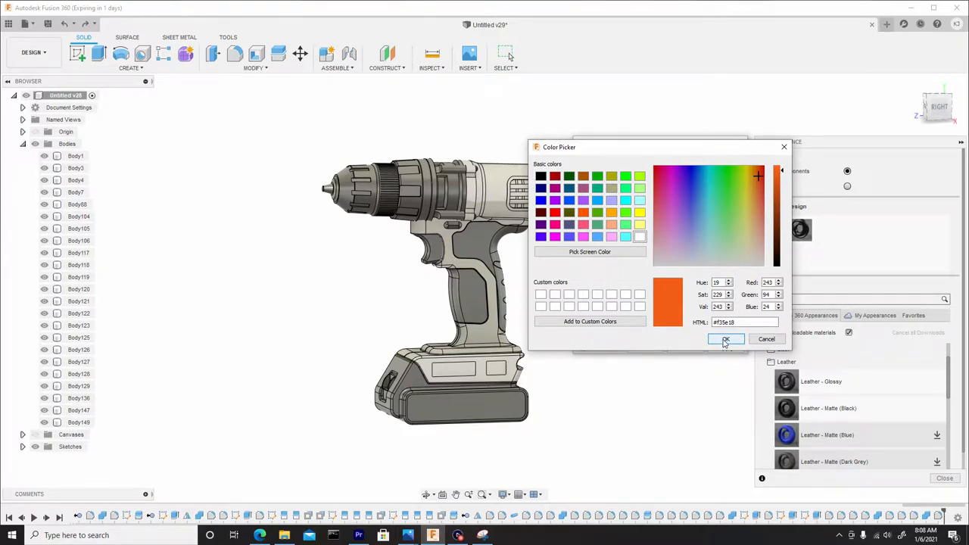
{"action": "left_click", "coordinate": [723, 339]}
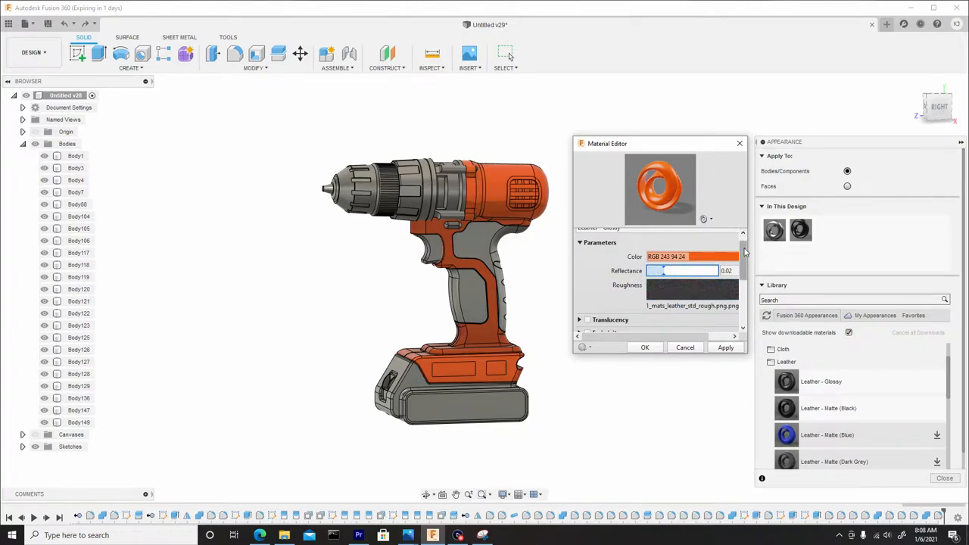
Review the remaining Material Editor parameters and apply the orange leather edits
{"action": "scroll", "scroll_direction": "down", "scroll_amount": 3}
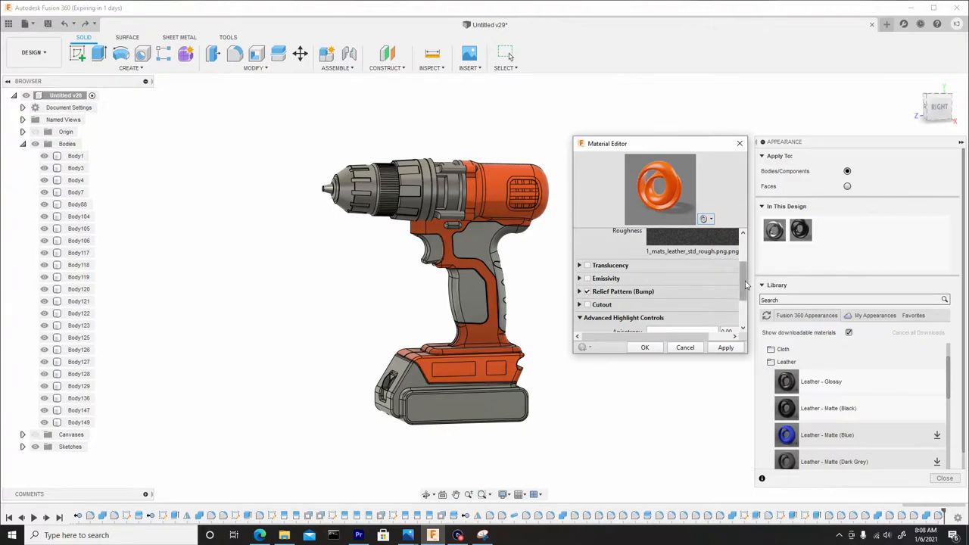
{"action": "scroll", "scroll_direction": "down", "scroll_amount": 3}
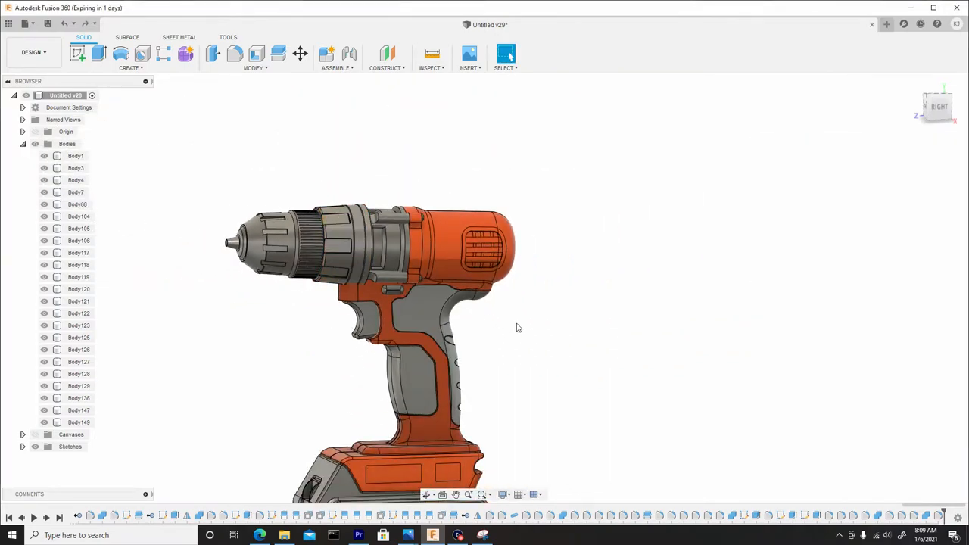
Apply Paint - Enamel Glossy to the battery parts and tune it to orange with adjusted roughness
{"action": "left_click", "coordinate": [505, 53]}
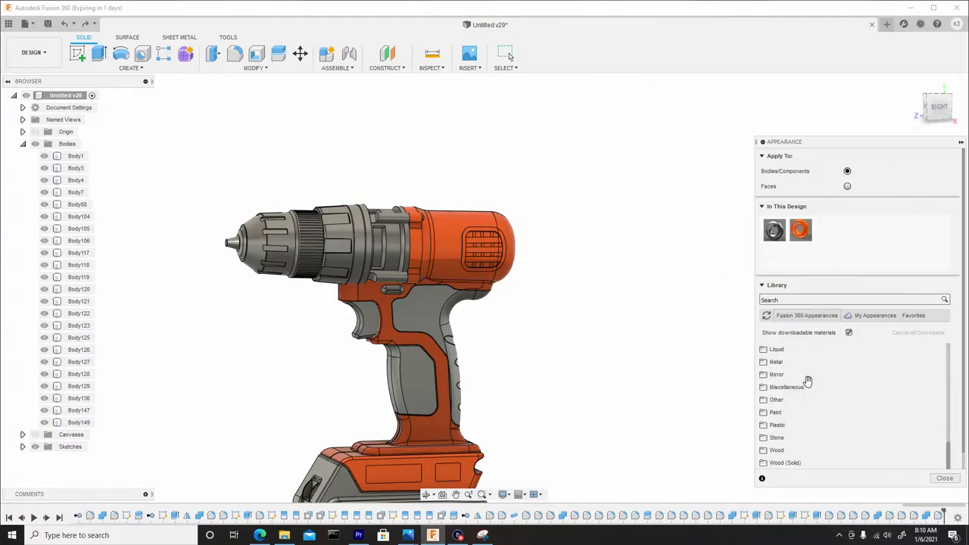
{"action": "left_click", "coordinate": [775, 411]}
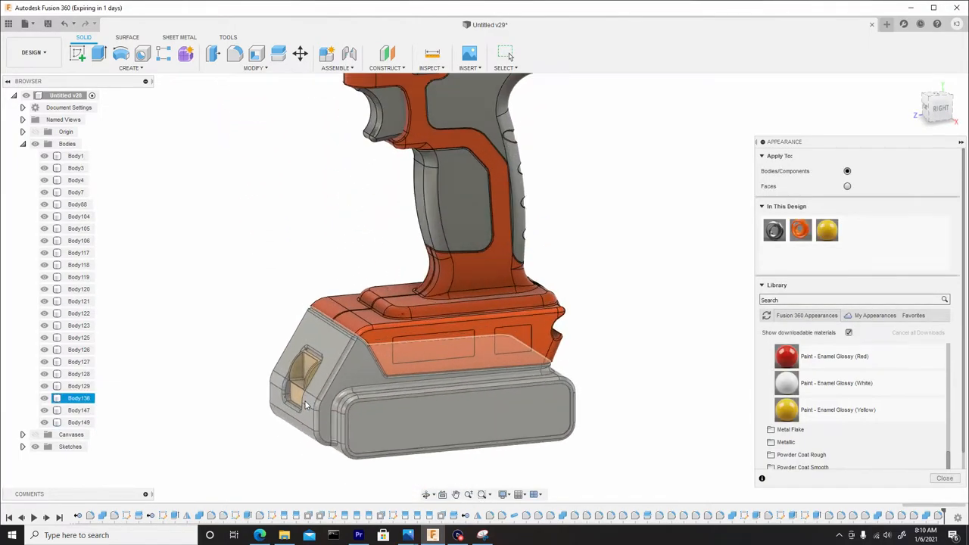
{"action": "right_click", "coordinate": [827, 230]}
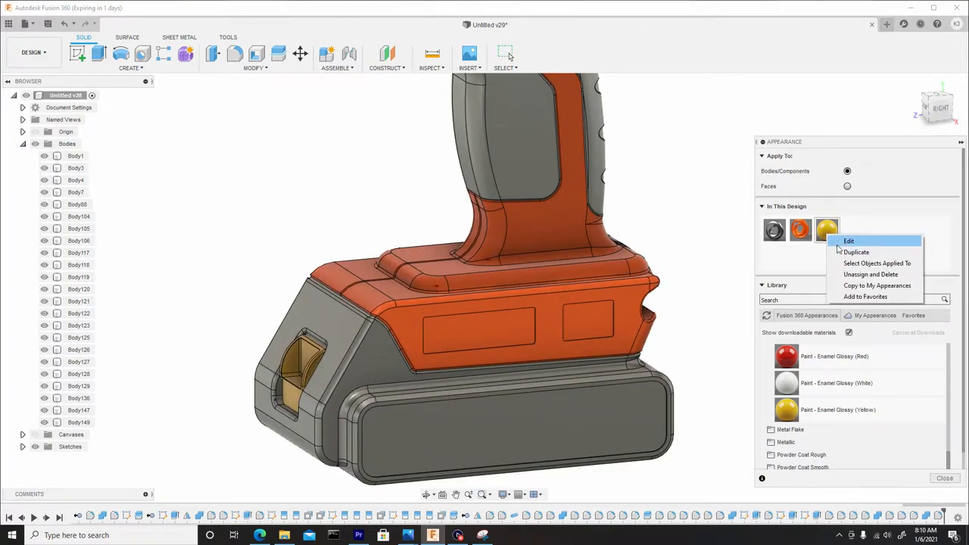
{"action": "left_click", "coordinate": [848, 240]}
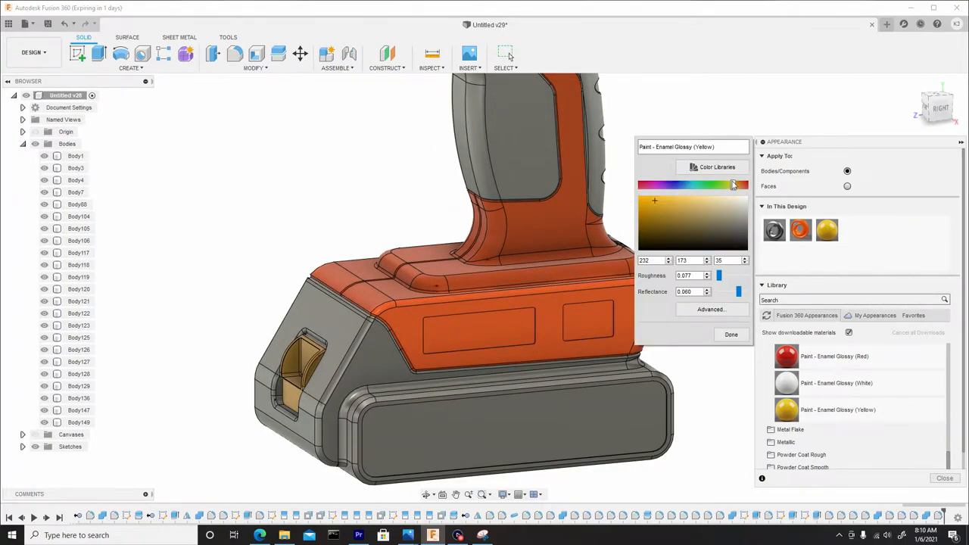
{"action": "left_click", "coordinate": [745, 185]}
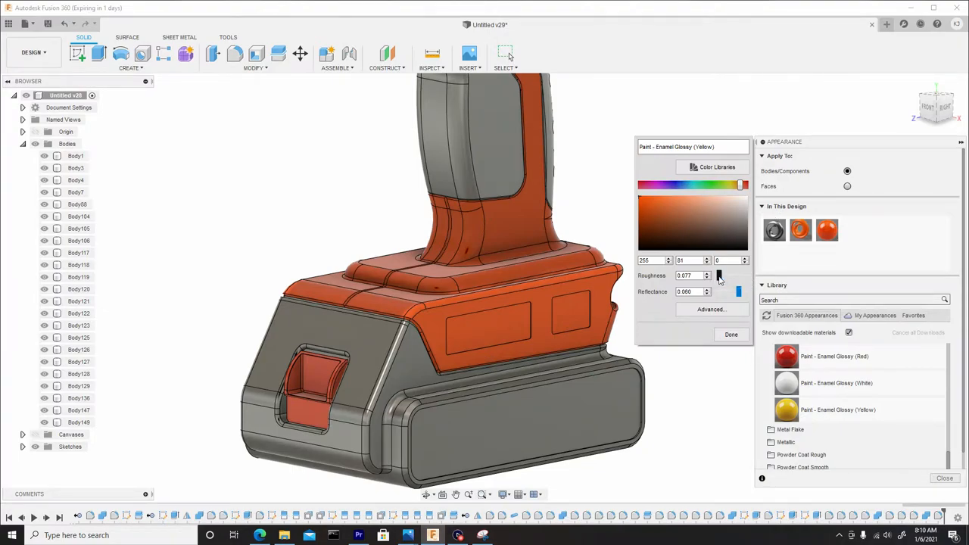
{"action": "left_click_drag", "start_coordinate": [714, 276], "coordinate": [720, 275]}
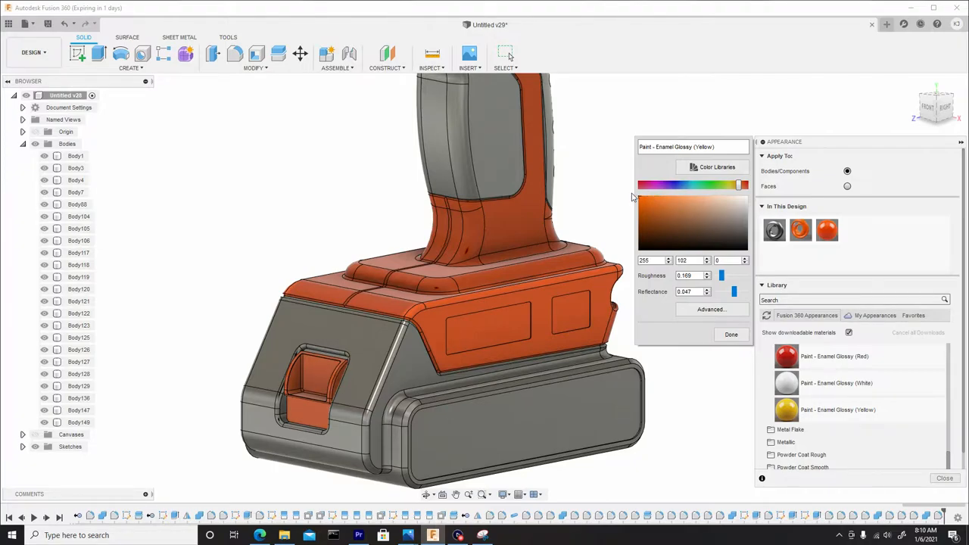
Finish the orange paint, set Apply To Faces near the grip, then back to bodies
{"action": "left_click", "coordinate": [729, 334]}
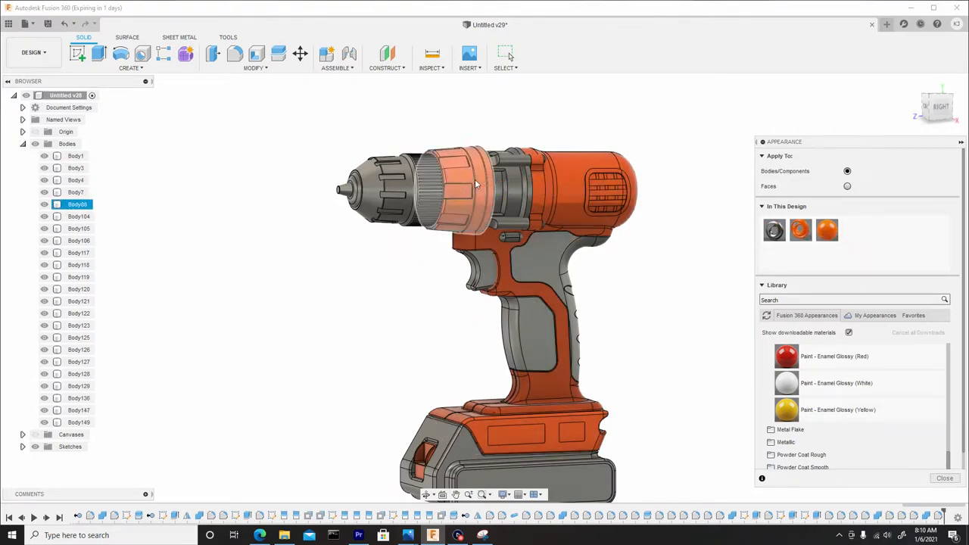
{"action": "mouse_move", "coordinate": [475, 194]}
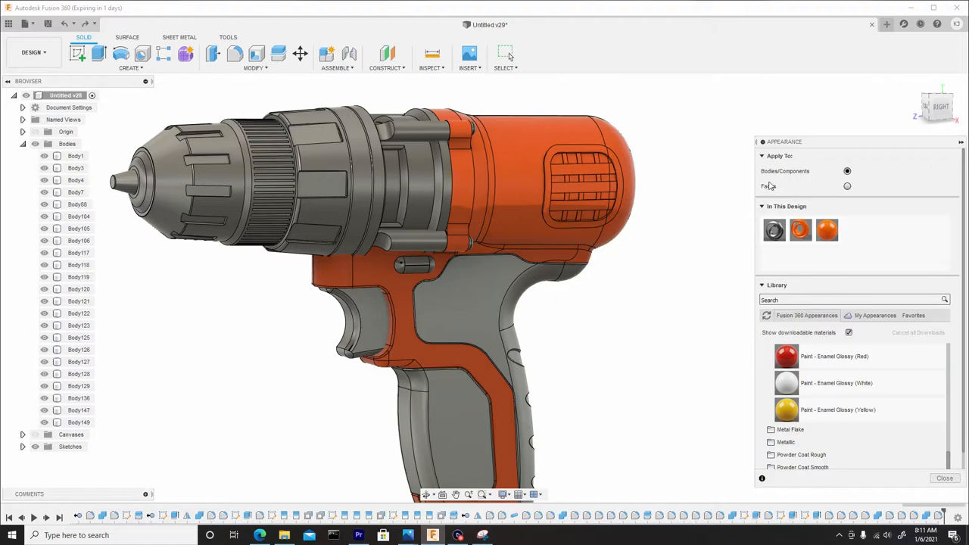
{"action": "left_click", "coordinate": [848, 186]}
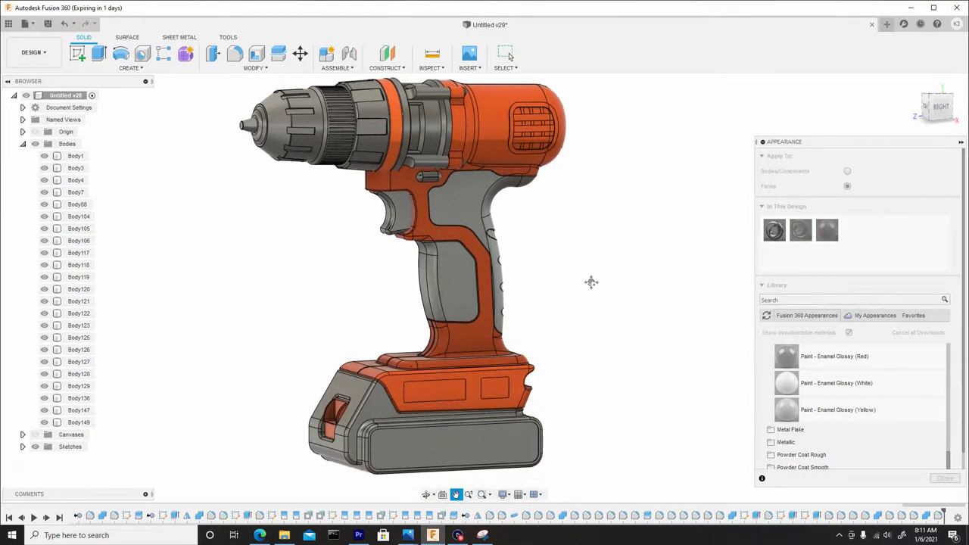
{"action": "left_click_drag", "start_coordinate": [590, 283], "coordinate": [533, 305]}
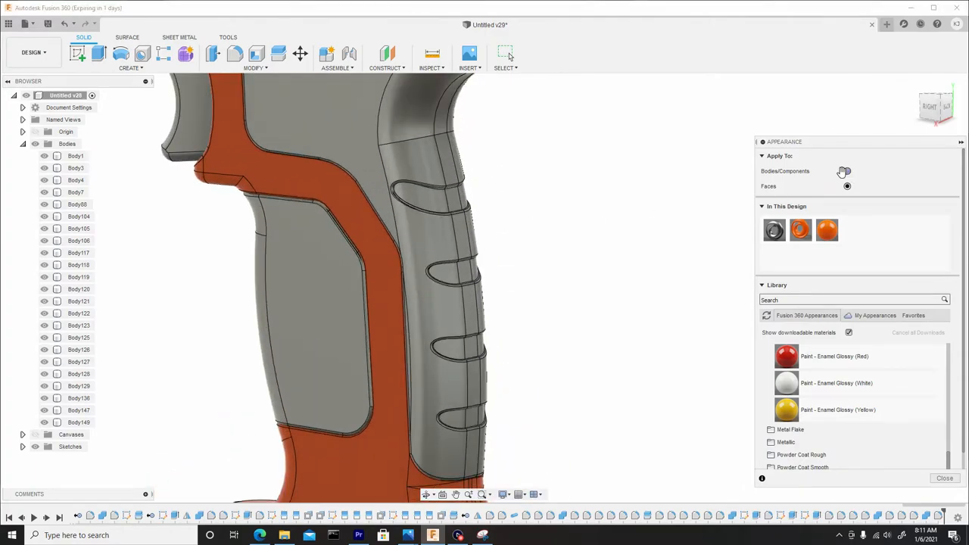
{"action": "left_click", "coordinate": [436, 194]}
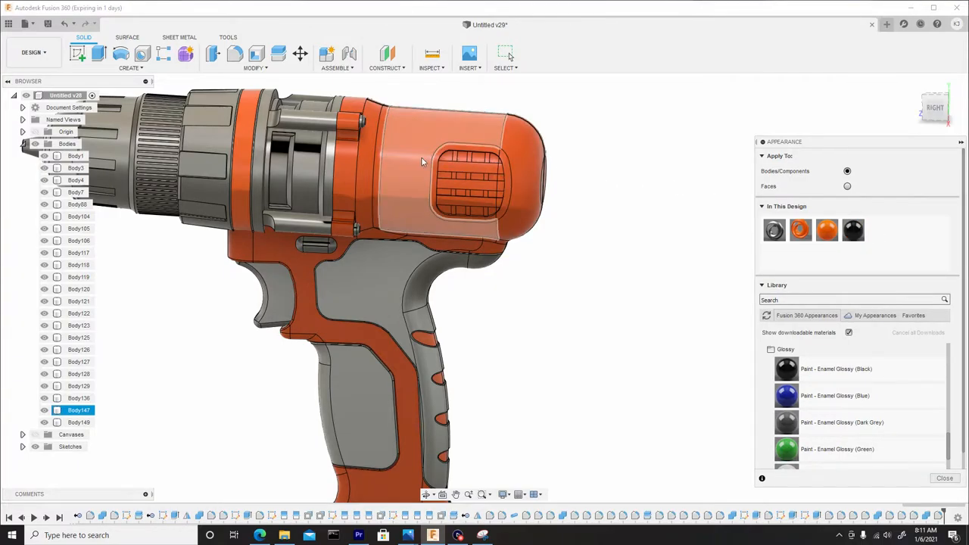
Apply Paint - Enamel Glossy (Black) from the Library to the rear vent grille faces
{"action": "scroll", "scroll_direction": "up", "scroll_amount": 3}
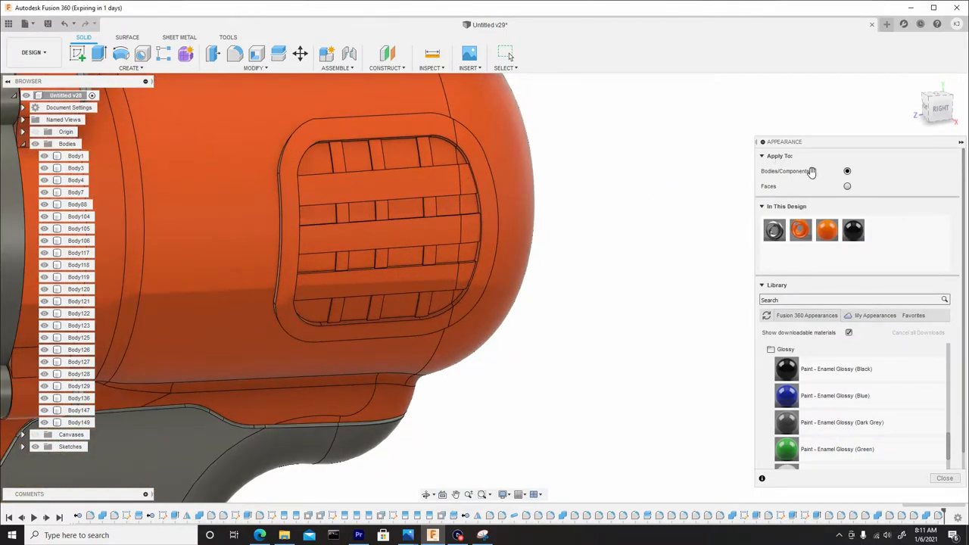
{"action": "left_click", "coordinate": [847, 186]}
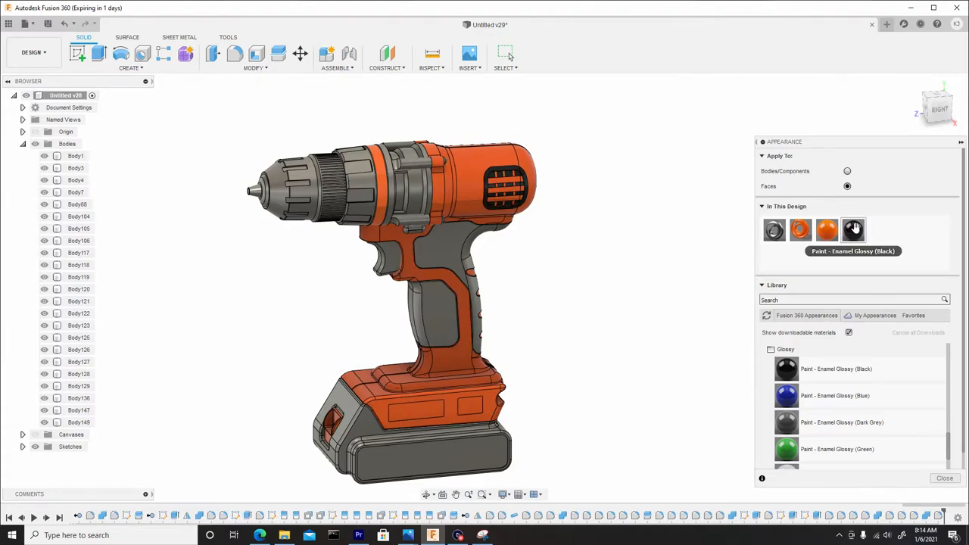
Switch back to body assignment and edit Leather - Glossy, lowering its texture scale for the grey grip
{"action": "left_click", "coordinate": [436, 318]}
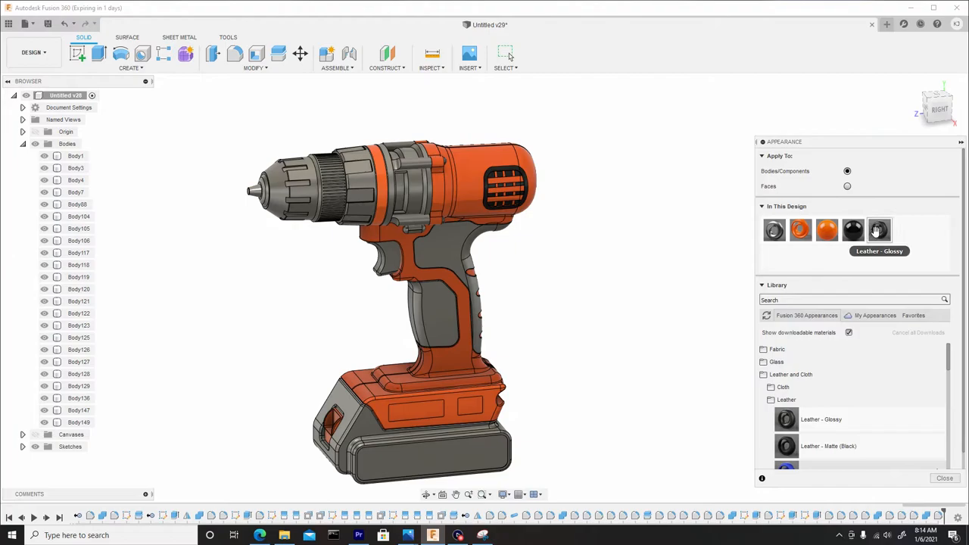
{"action": "left_click", "coordinate": [290, 197]}
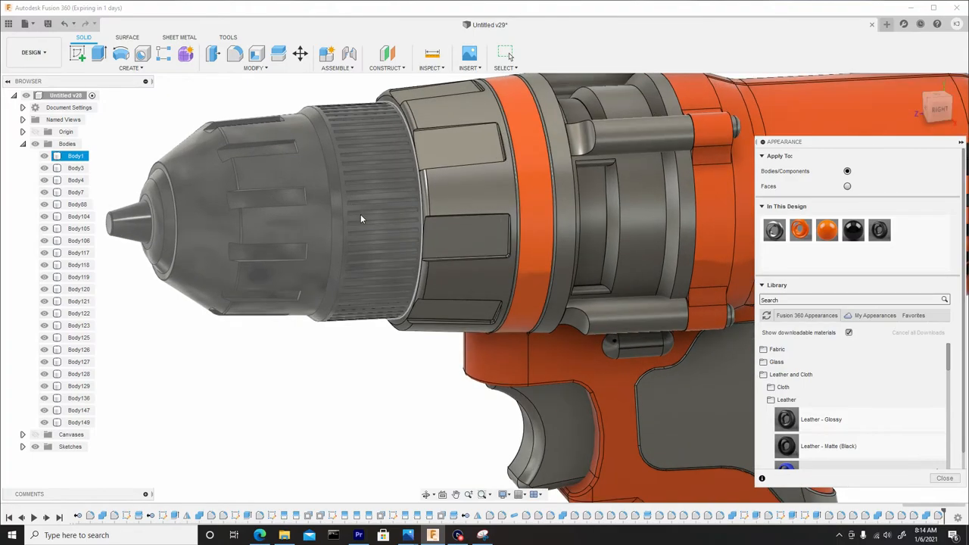
{"action": "right_click", "coordinate": [878, 230]}
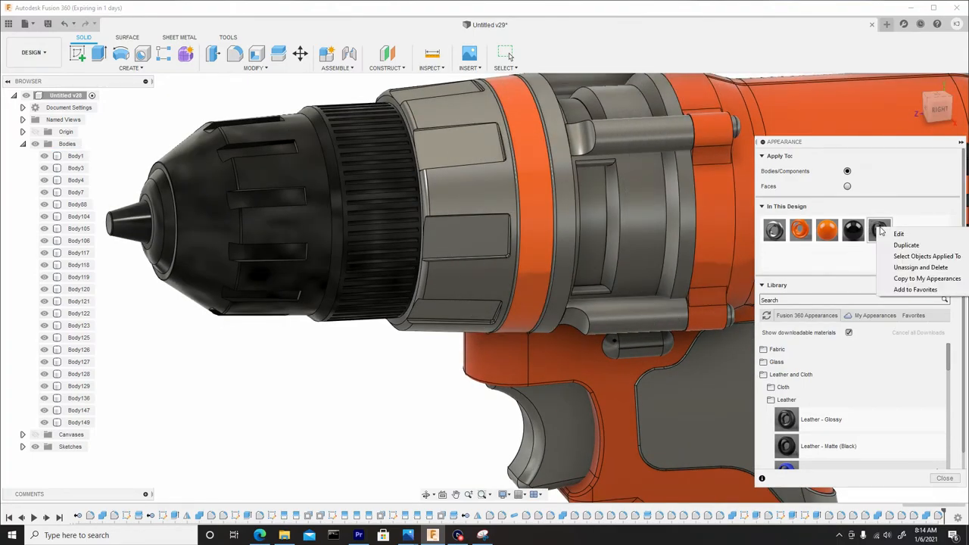
{"action": "left_click", "coordinate": [899, 233]}
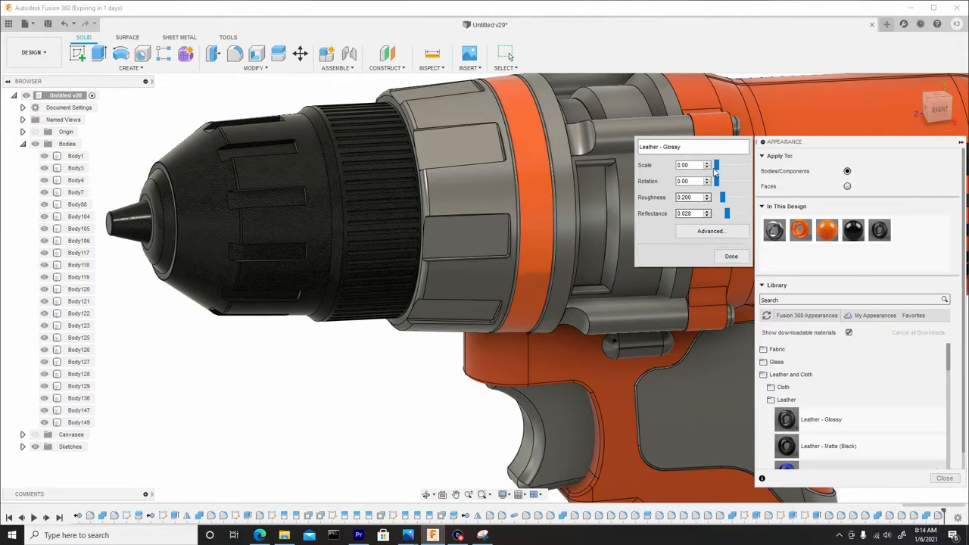
{"action": "left_click_drag", "start_coordinate": [706, 165], "coordinate": [717, 165]}
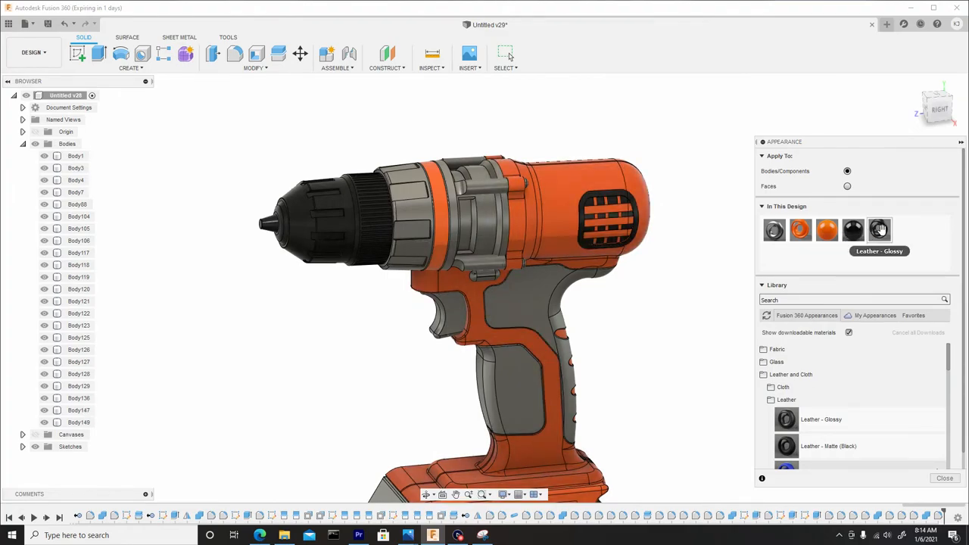
{"action": "mouse_move", "coordinate": [878, 230]}
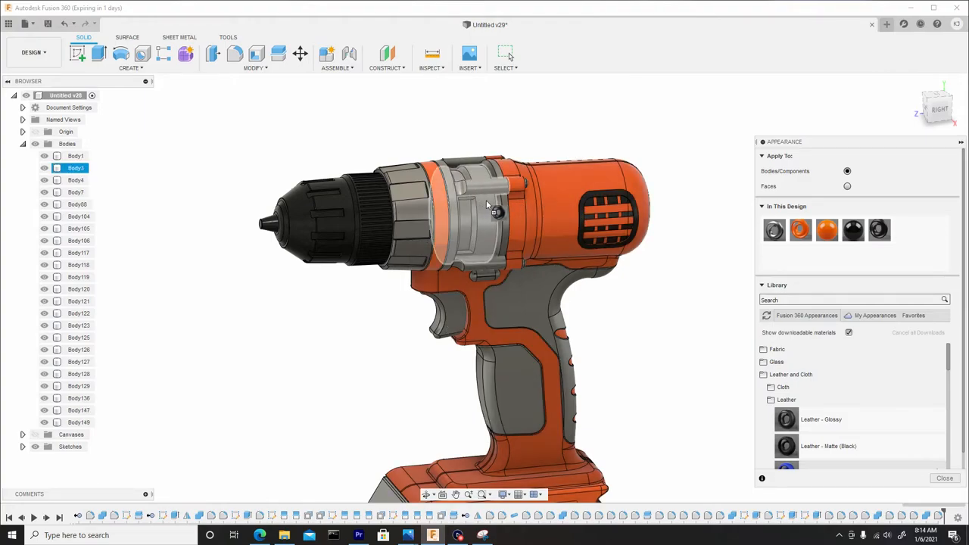
Give the rear grip body glossy black enamel and raise the Leather - Glossy texture scale
{"action": "left_click", "coordinate": [530, 310]}
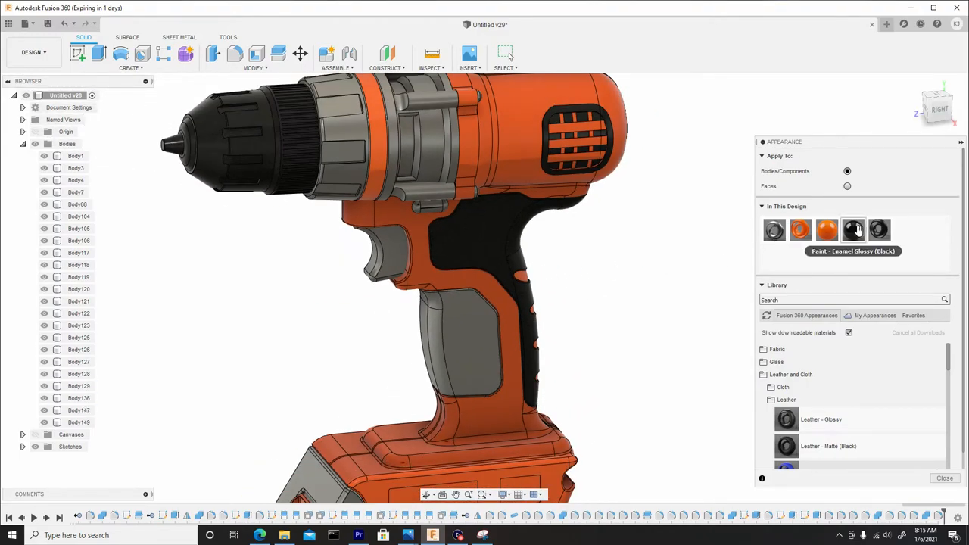
{"action": "left_click", "coordinate": [454, 340]}
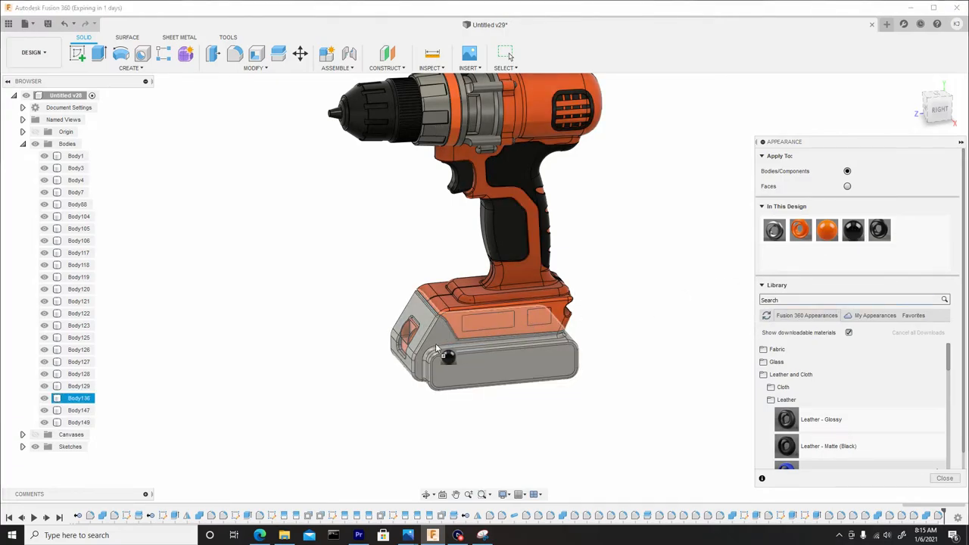
{"action": "left_click_drag", "start_coordinate": [436, 348], "coordinate": [606, 321]}
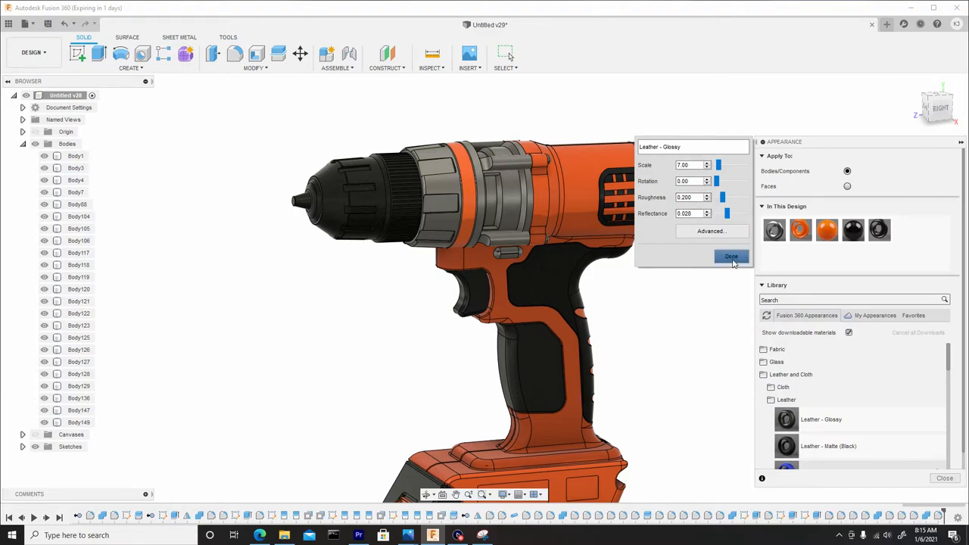
In the Material Editor, switch the leather colour source from Image to a plain dark colour
{"action": "left_click", "coordinate": [710, 230]}
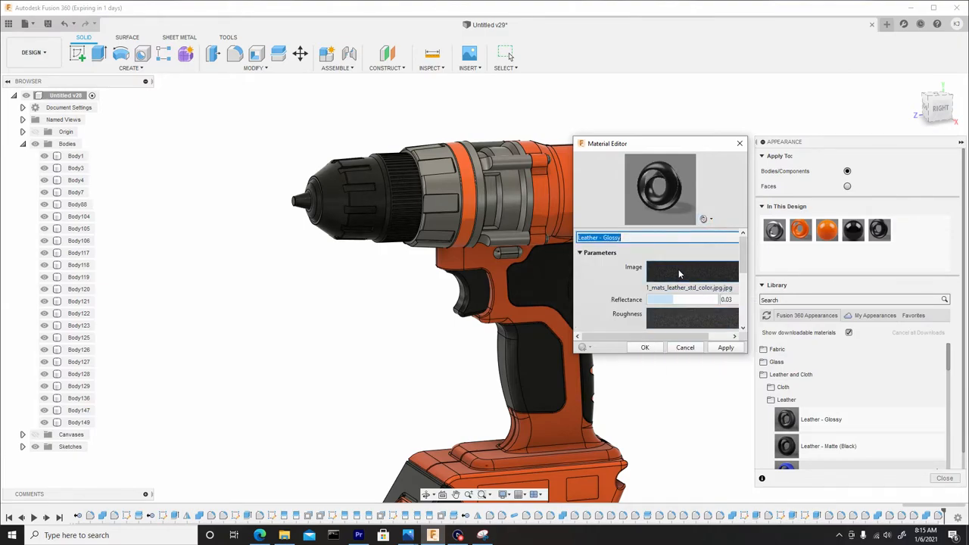
{"action": "left_click", "coordinate": [690, 273]}
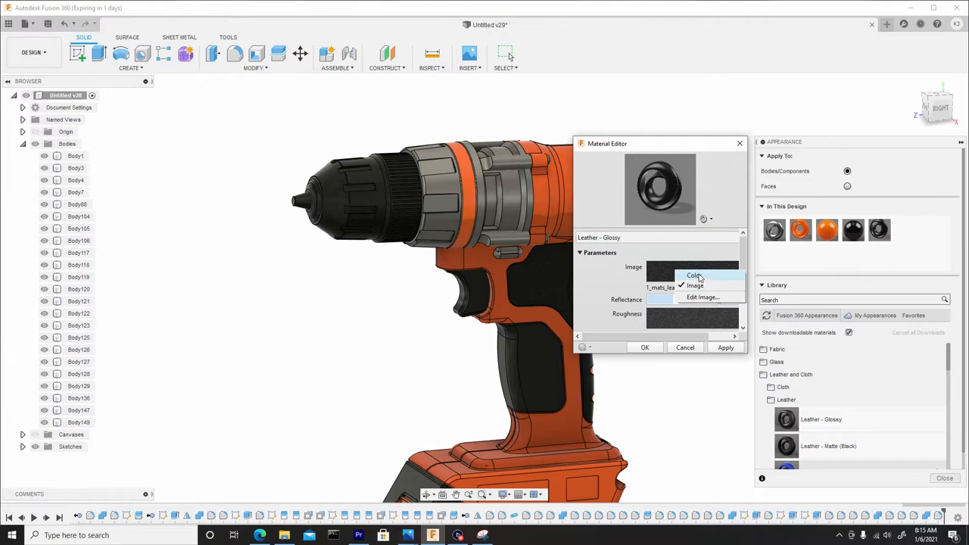
{"action": "left_click", "coordinate": [694, 275]}
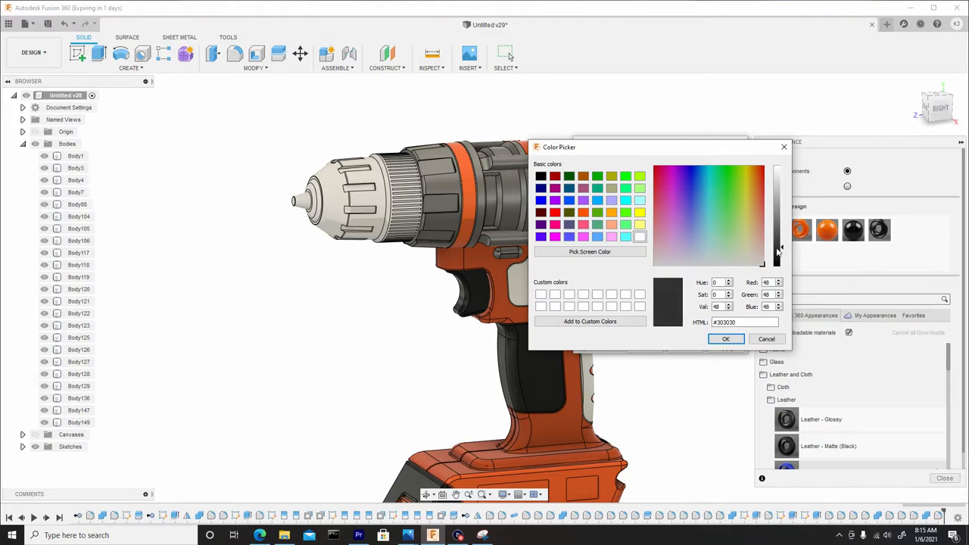
{"action": "left_click", "coordinate": [725, 339]}
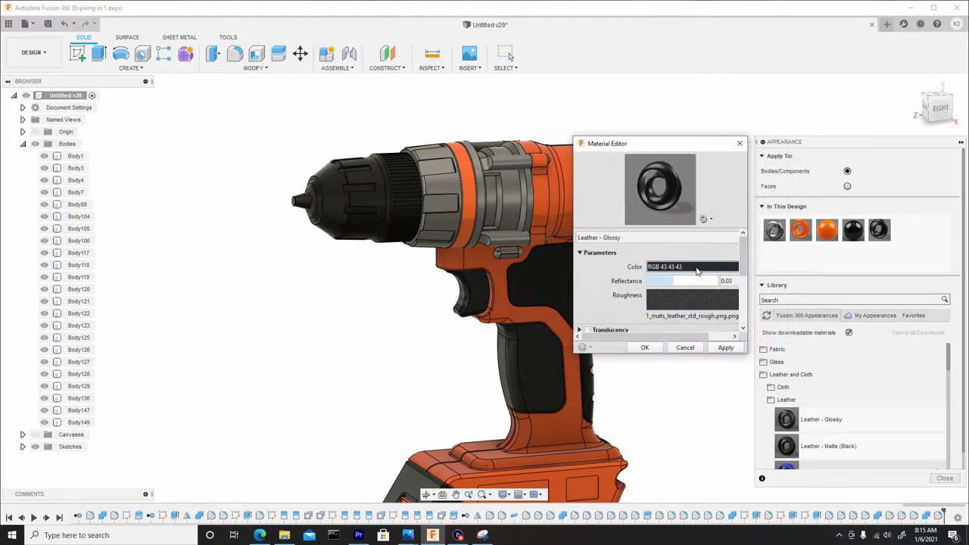
Set the leather colour to dark grey RGB 66 66 66, apply it and close the editor
{"action": "left_click", "coordinate": [690, 266]}
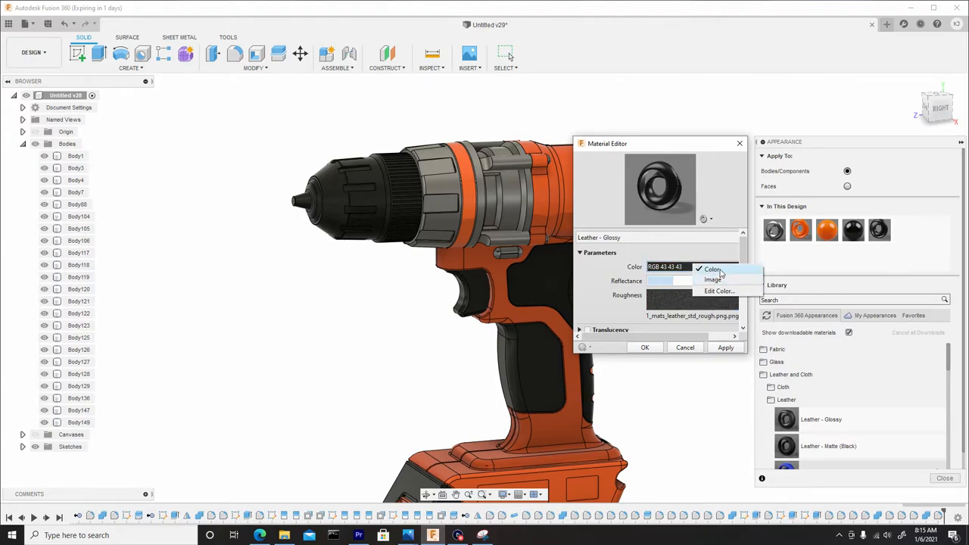
{"action": "left_click", "coordinate": [718, 291]}
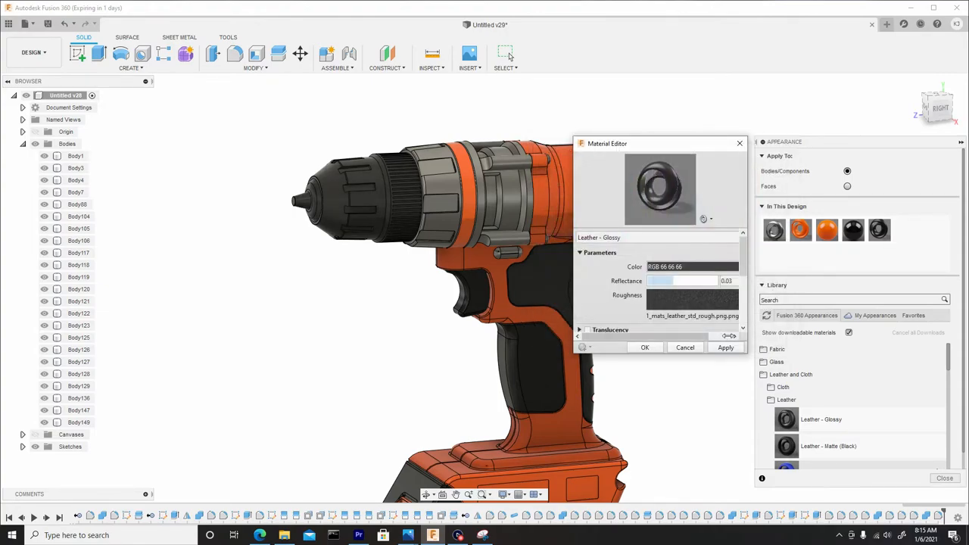
{"action": "left_click", "coordinate": [723, 347]}
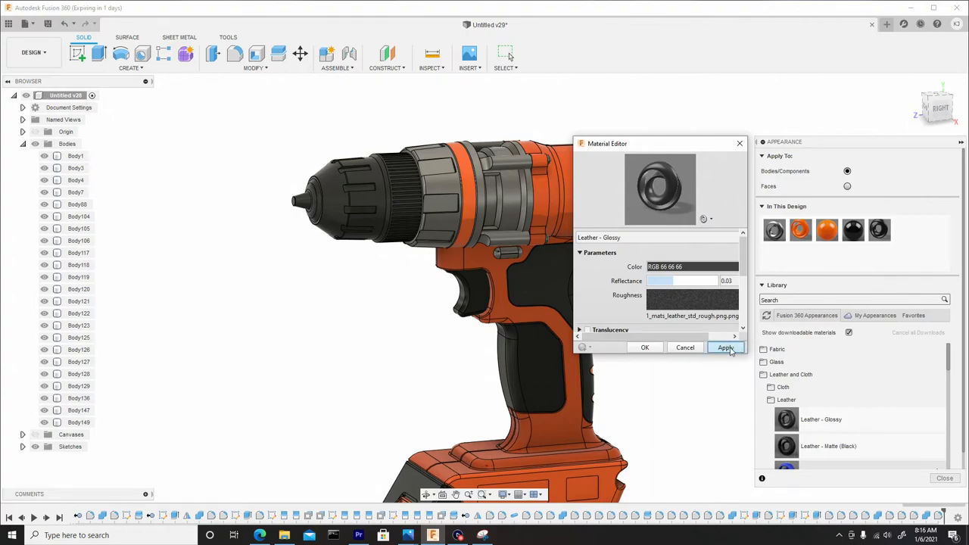
{"action": "left_click", "coordinate": [725, 346]}
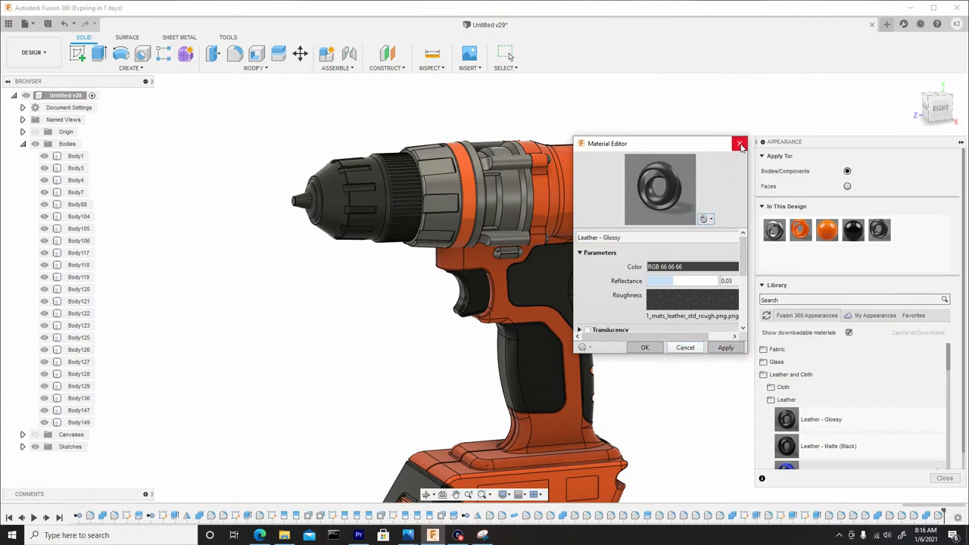
{"action": "left_click", "coordinate": [740, 144]}
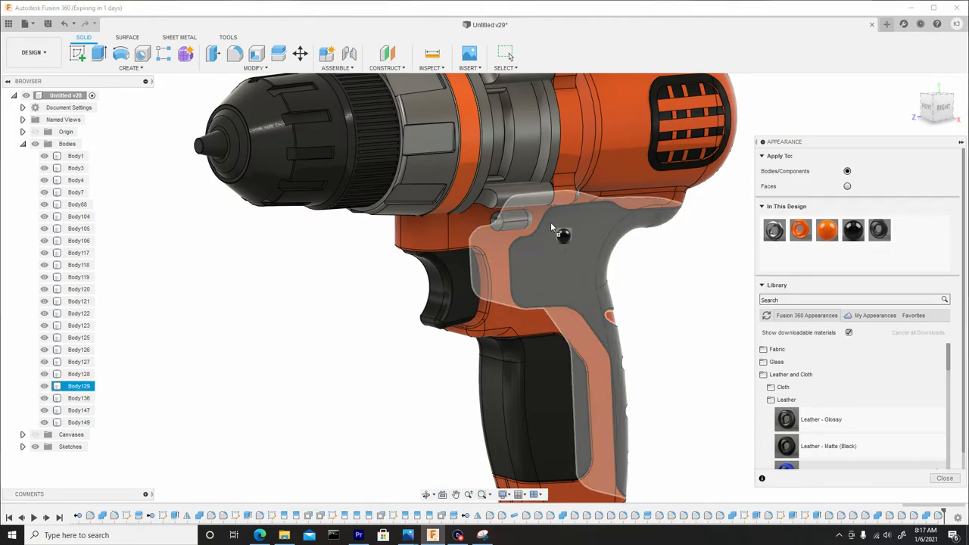
From the Right view, assign the appearance to Body68 (ribbed housing ring), keeping its face appearances
{"action": "left_click_drag", "start_coordinate": [552, 227], "coordinate": [466, 241]}
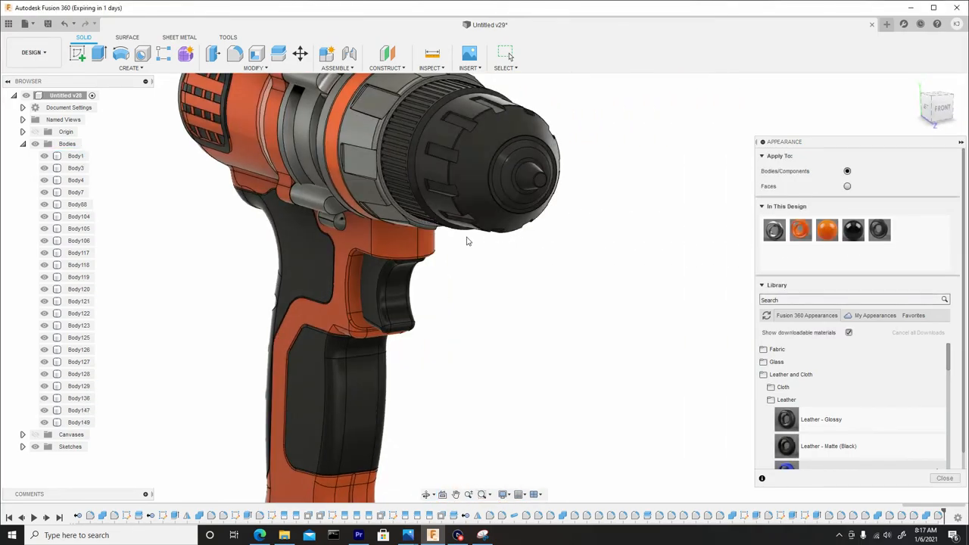
{"action": "left_click", "coordinate": [332, 218]}
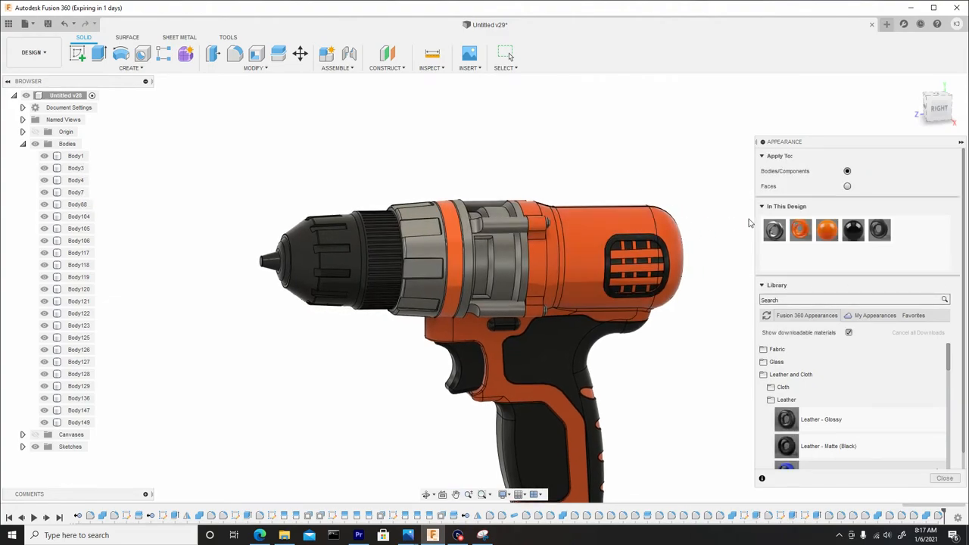
{"action": "left_click", "coordinate": [424, 257]}
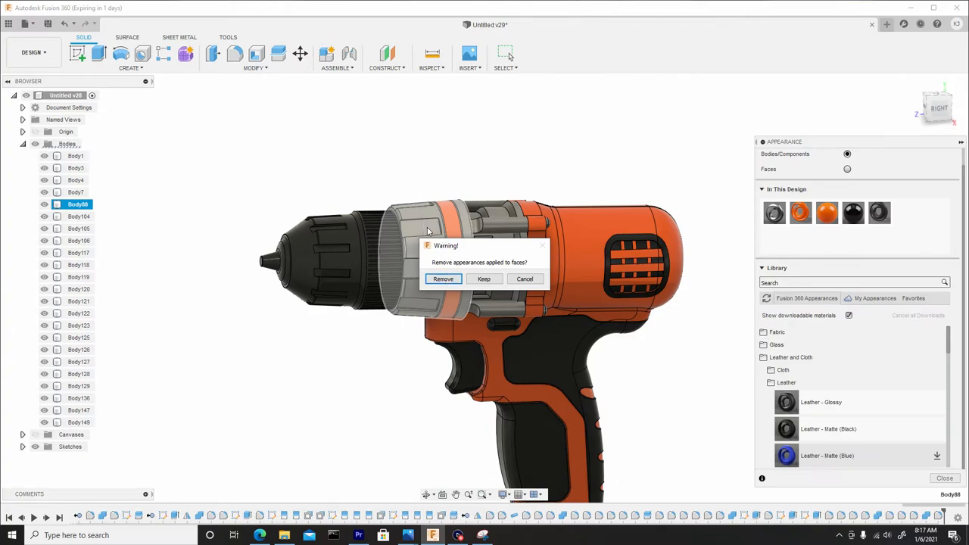
{"action": "mouse_move", "coordinate": [478, 248]}
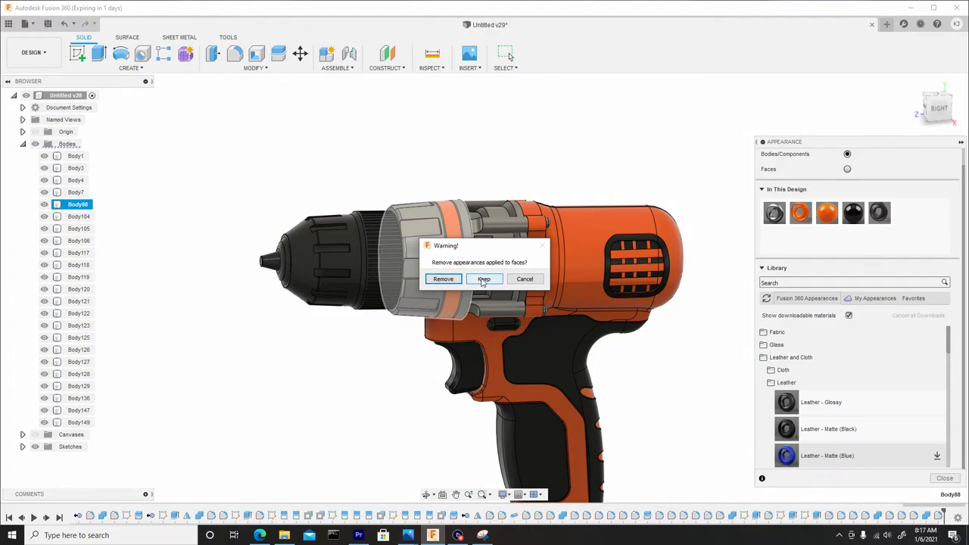
{"action": "left_click", "coordinate": [483, 279]}
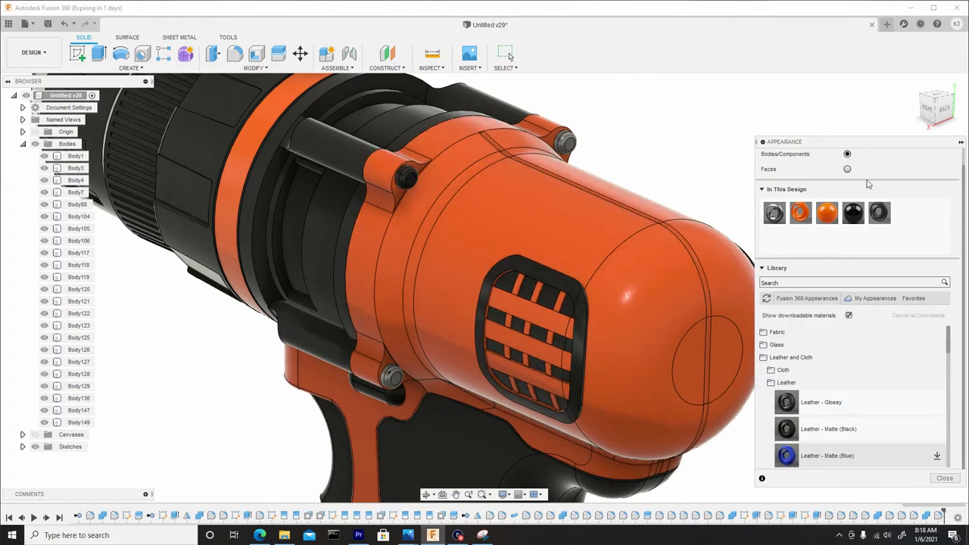
Set Apply To to Faces in the Appearance panel
{"action": "left_click", "coordinate": [563, 143]}
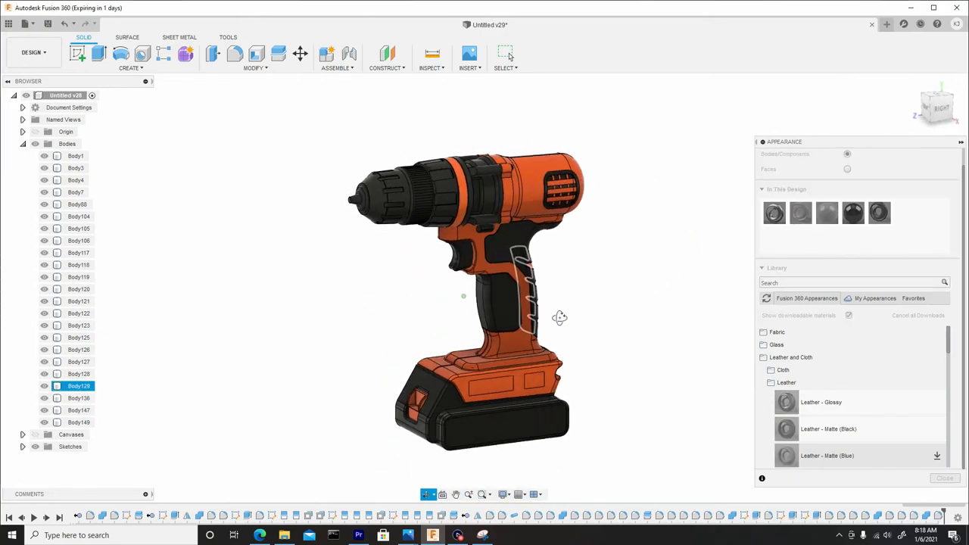
Zoom onto the chuck's pointed tip and select its face for Steel - Satin
{"action": "left_click_drag", "start_coordinate": [559, 318], "coordinate": [608, 318]}
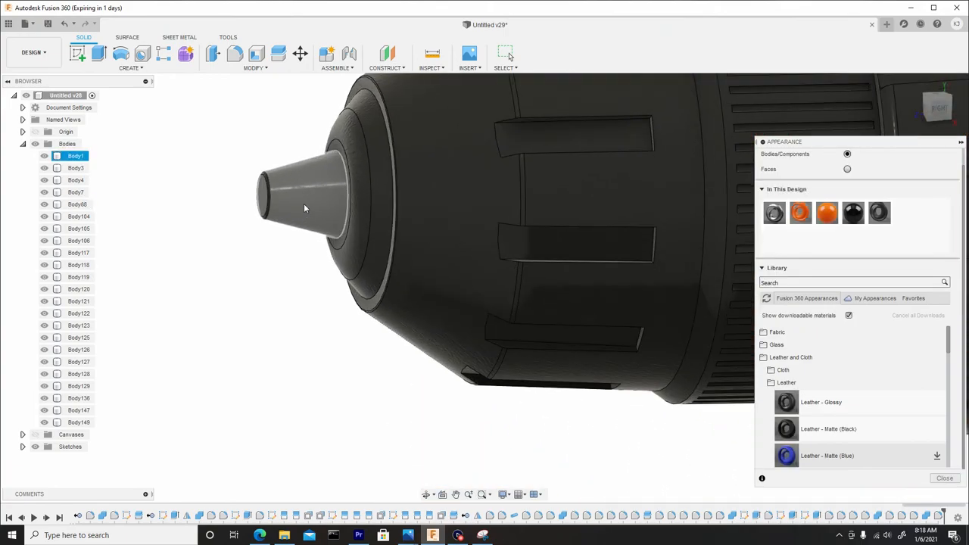
{"action": "left_click", "coordinate": [774, 212]}
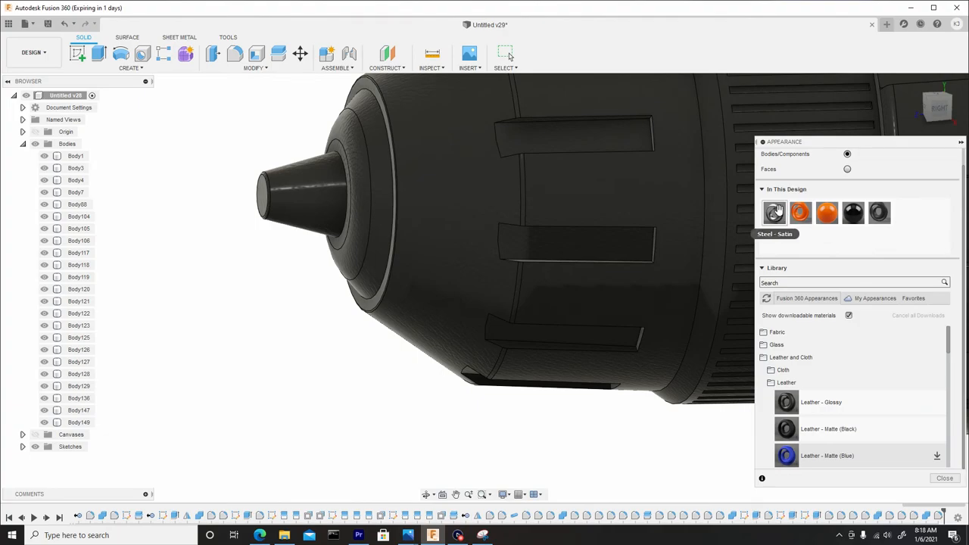